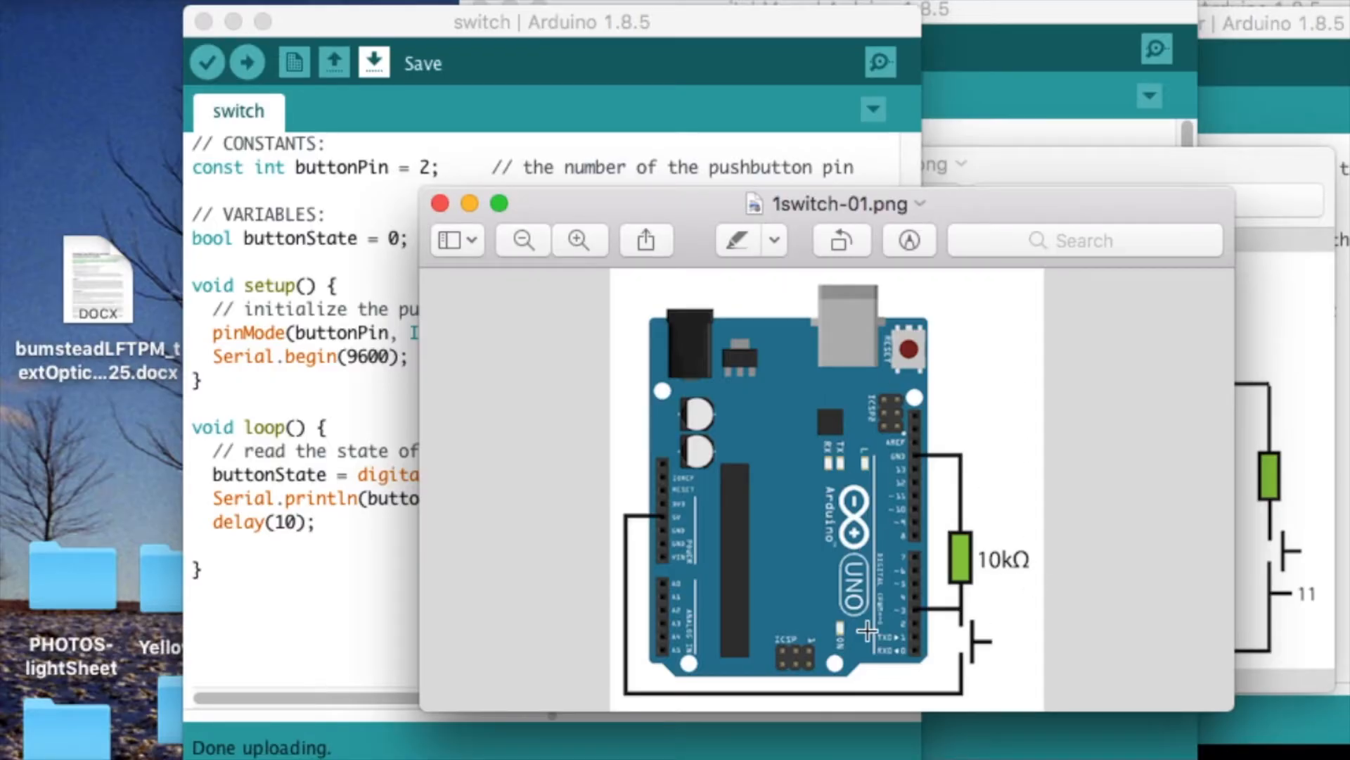
mouse_move(986, 592)
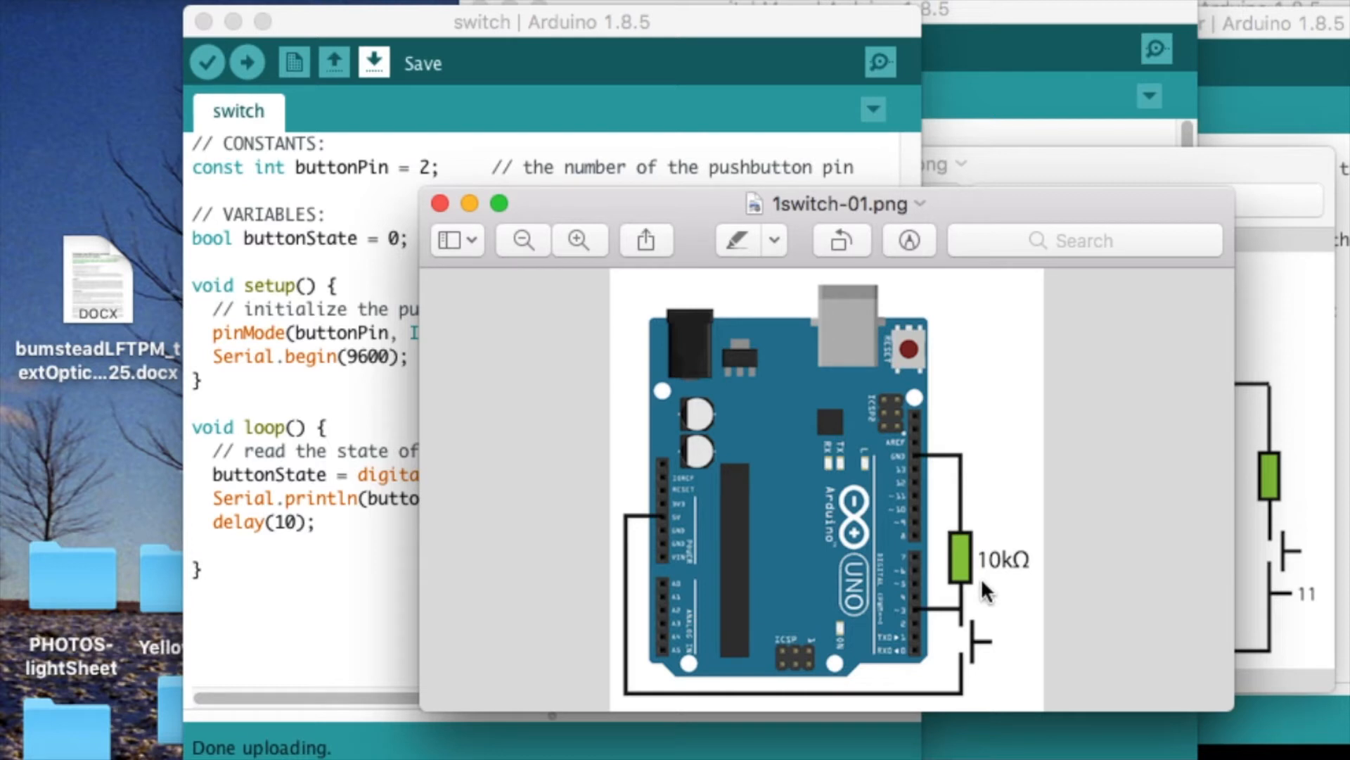
mouse_move(961, 440)
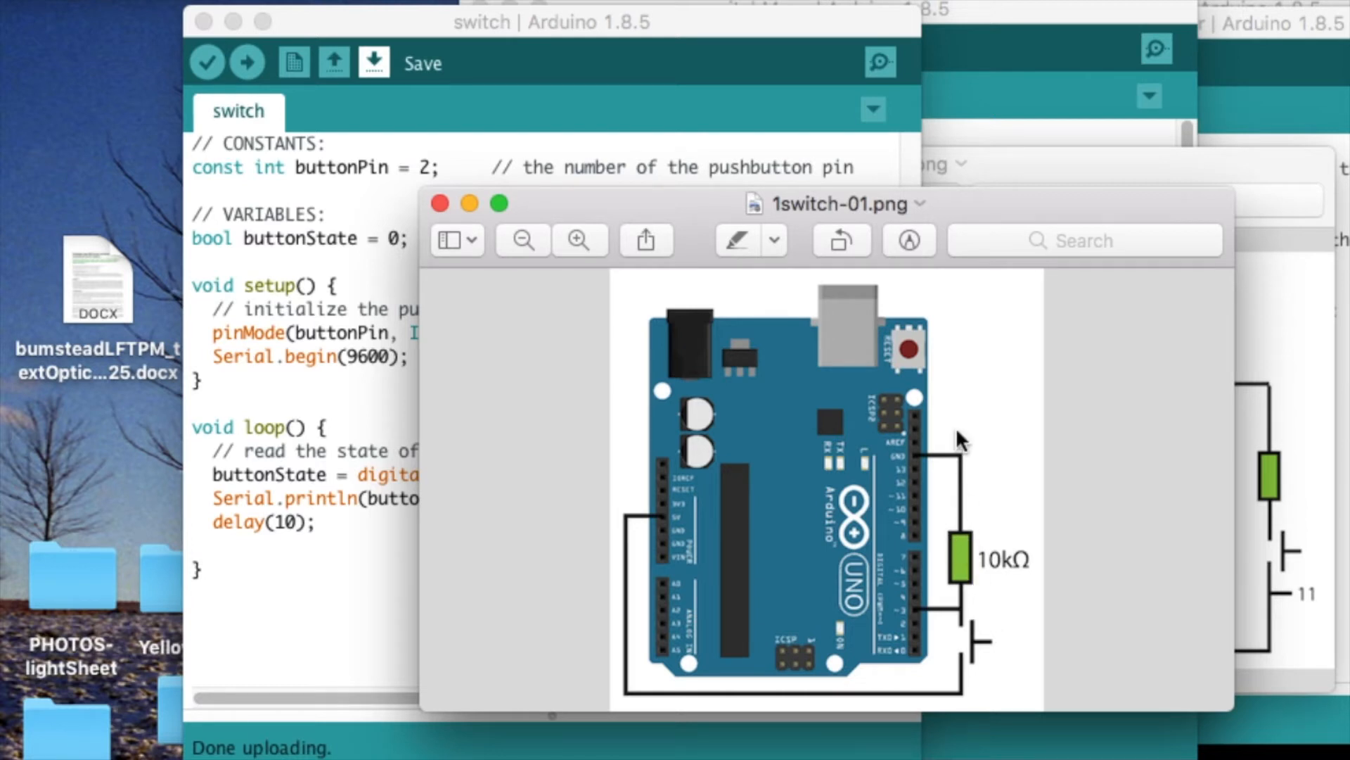
mouse_move(965, 616)
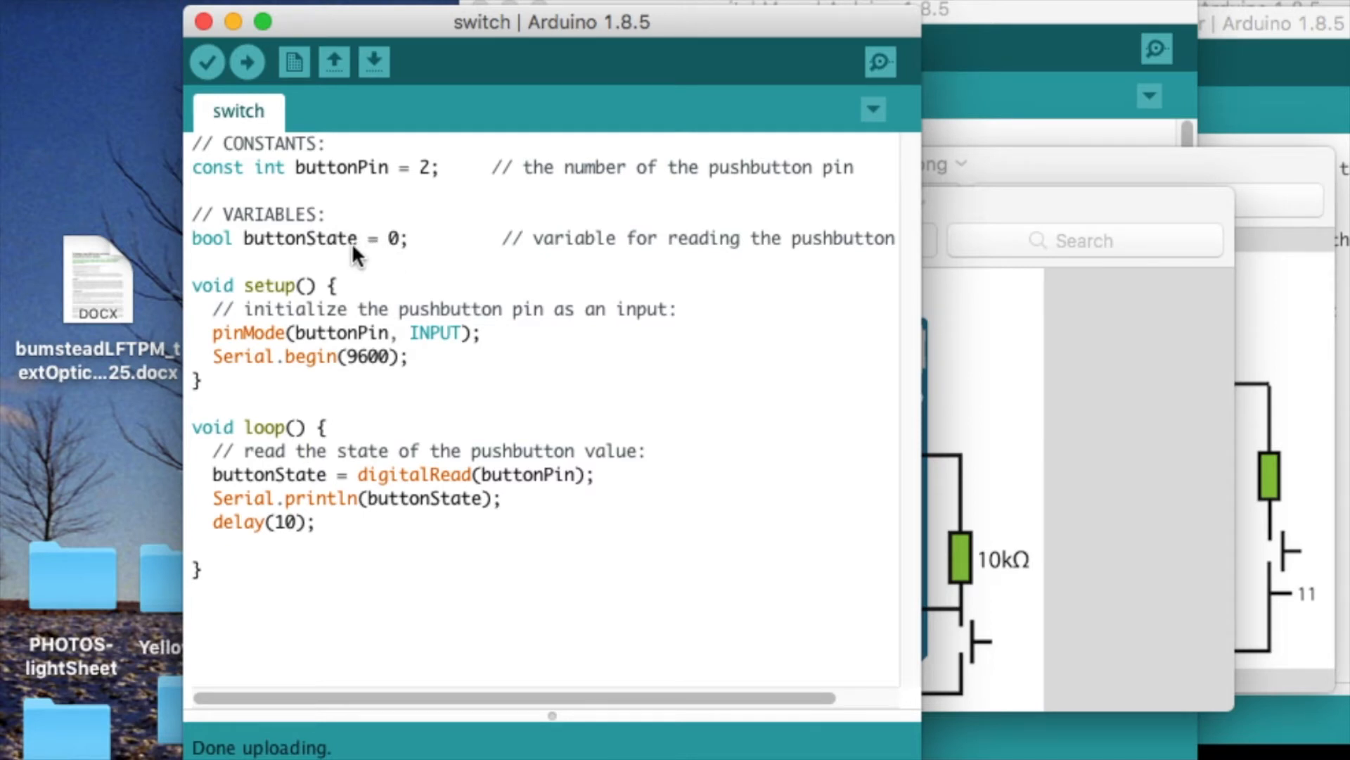
mouse_move(389, 240)
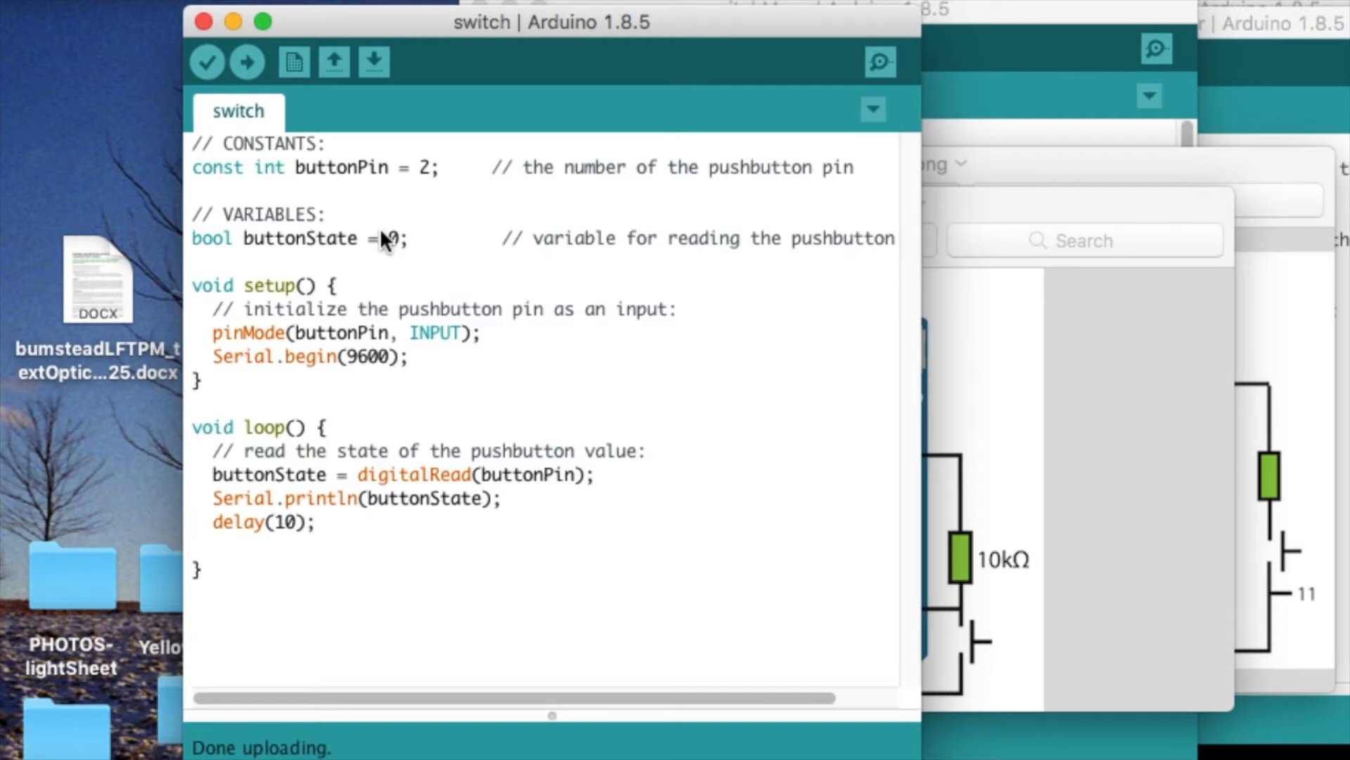
mouse_move(243, 247)
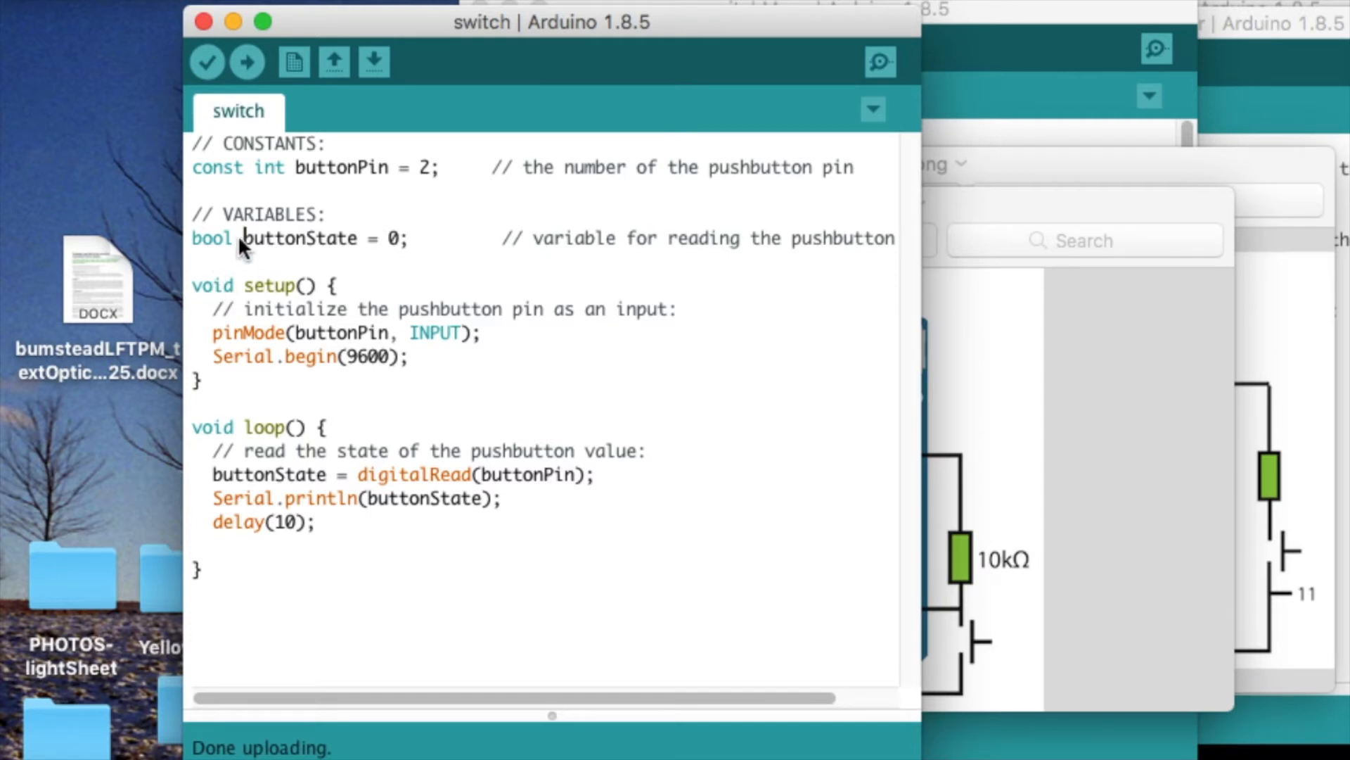
- Highlight the bool keyword and the Serial.println(buttonState) line, then start the Serial Monitor streaming 0 readings
double_click(211, 239)
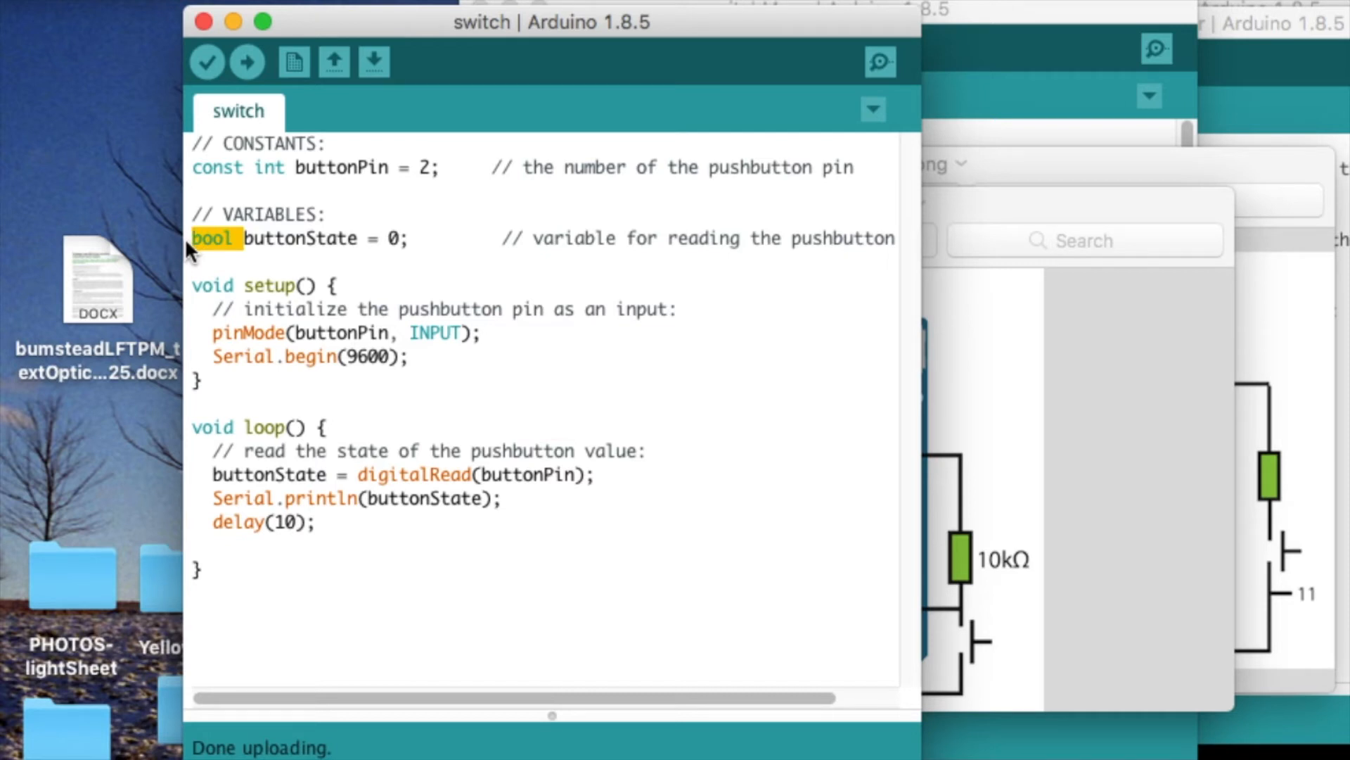
mouse_move(252, 332)
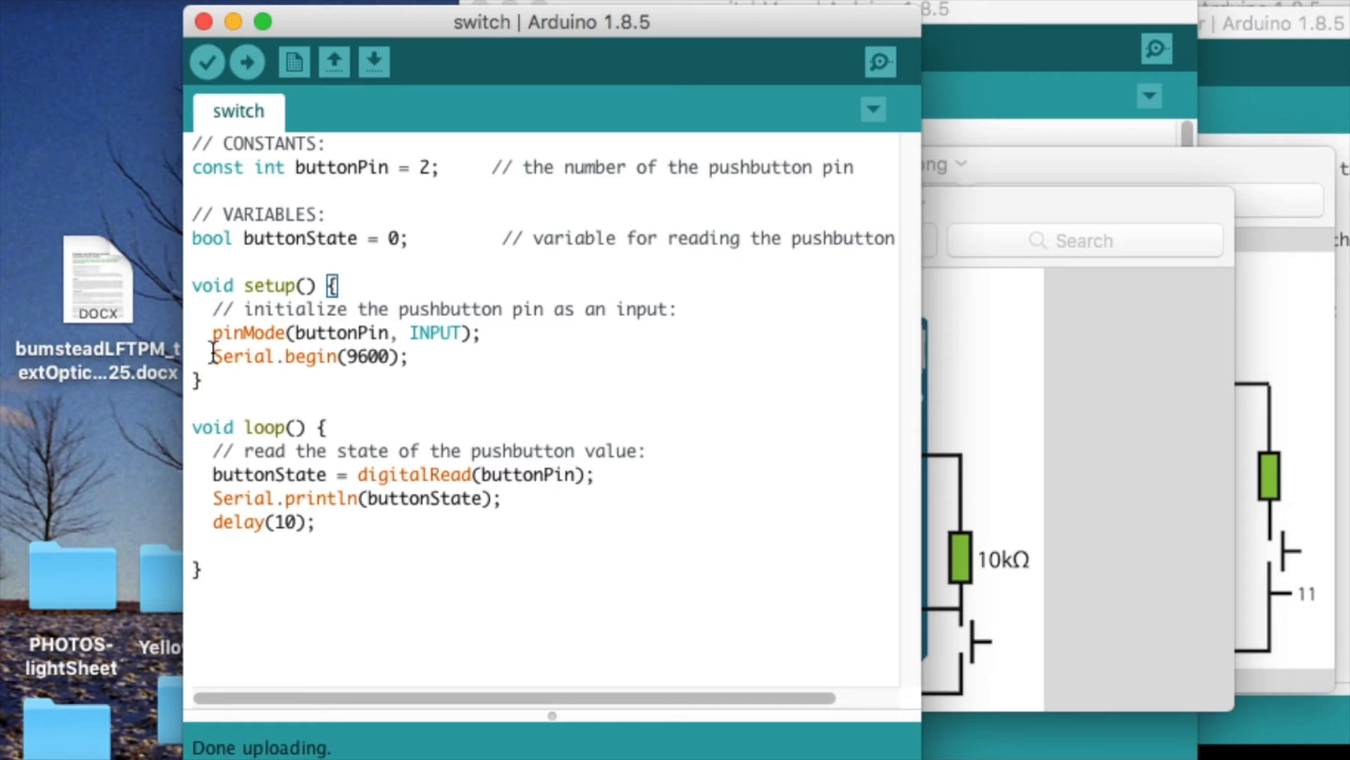
left_click_drag(213, 356, 374, 356)
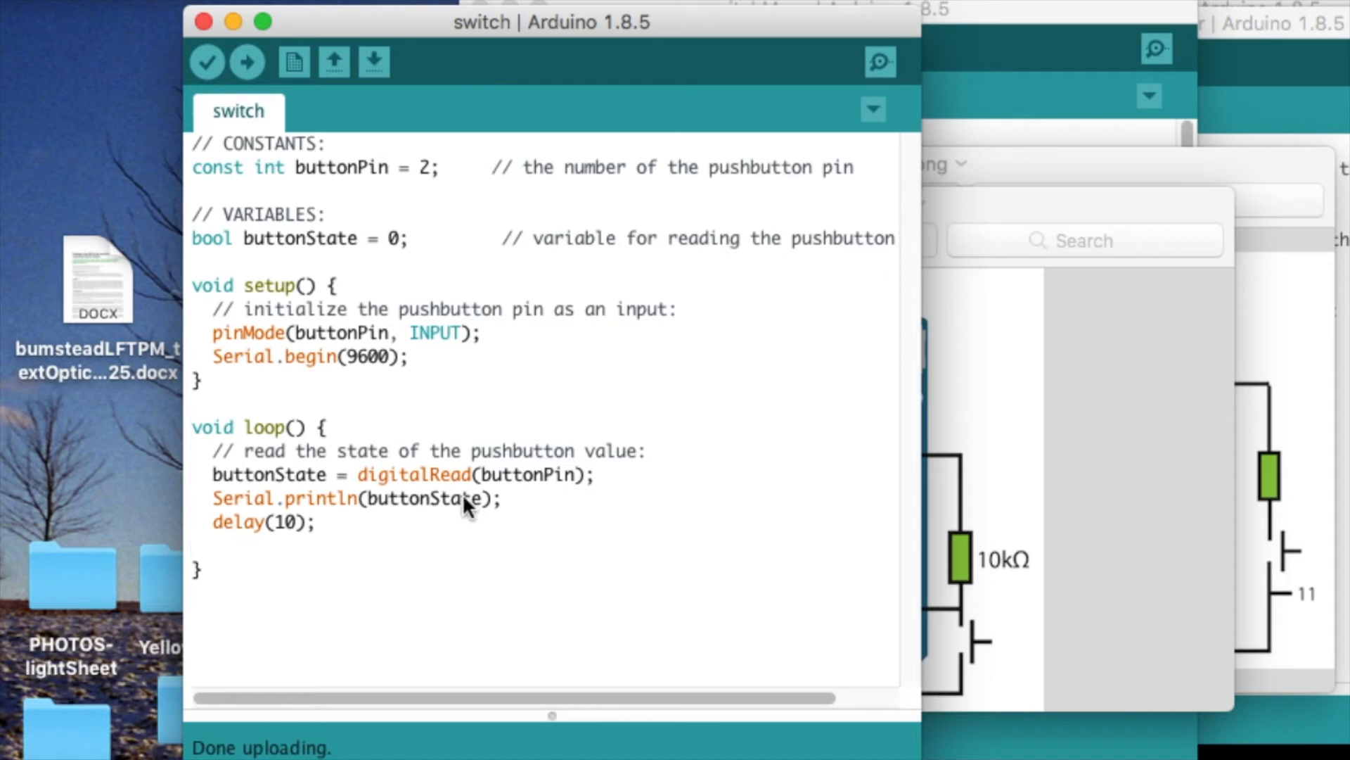
triple_click(357, 497)
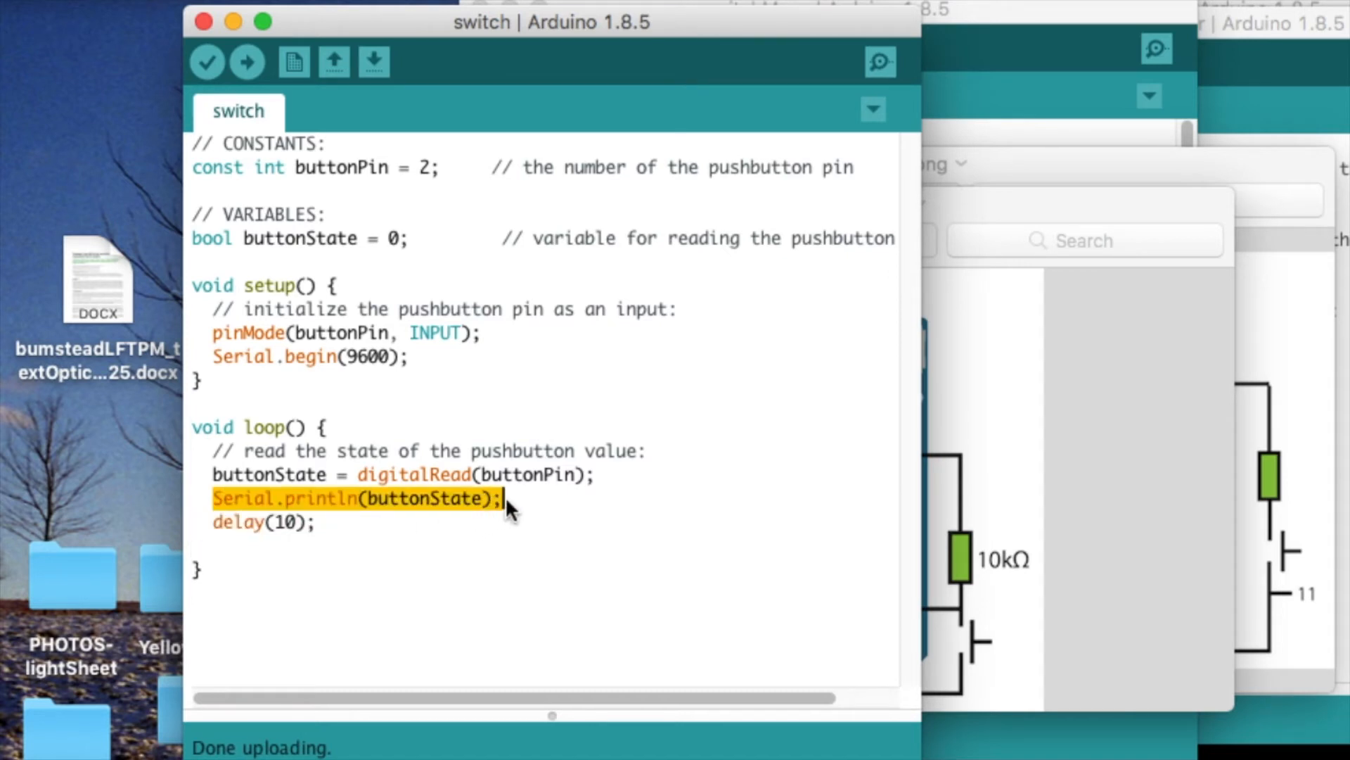
mouse_move(498, 512)
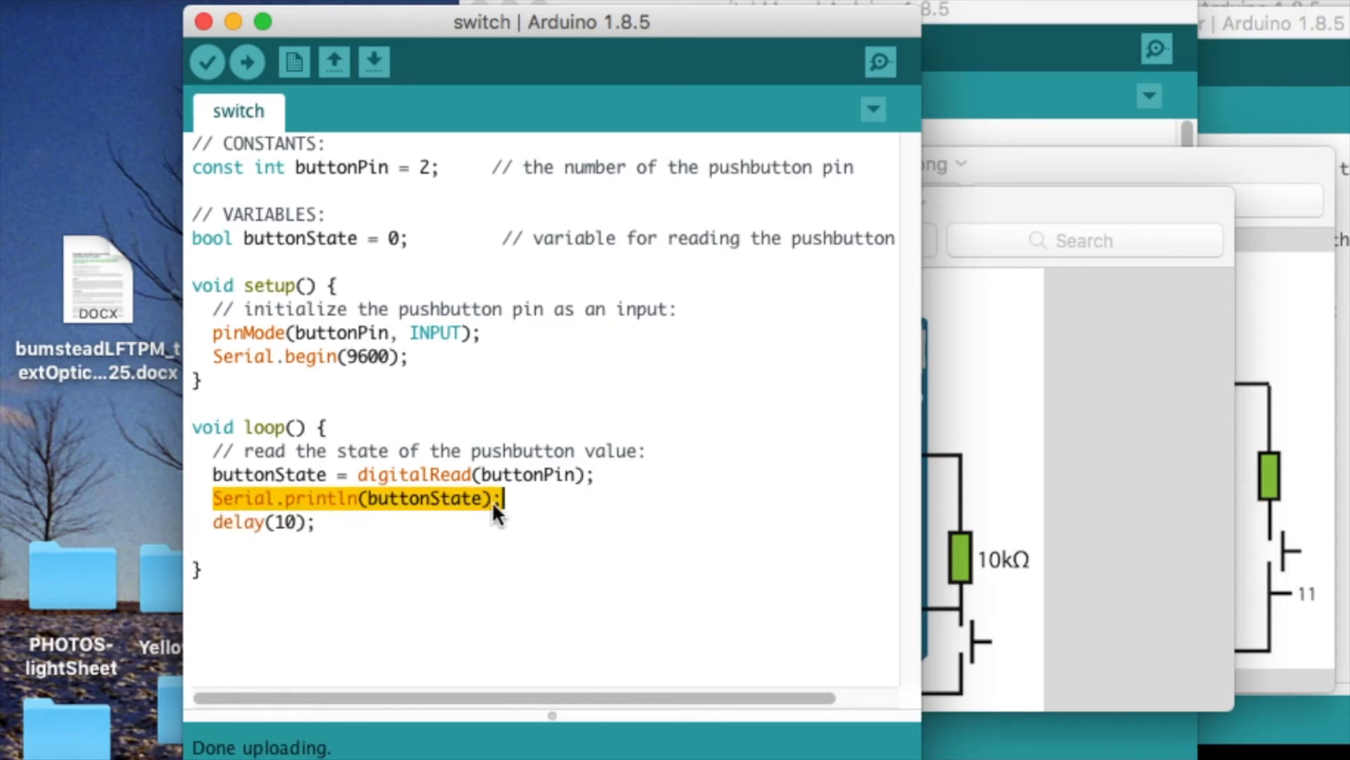
mouse_move(413, 494)
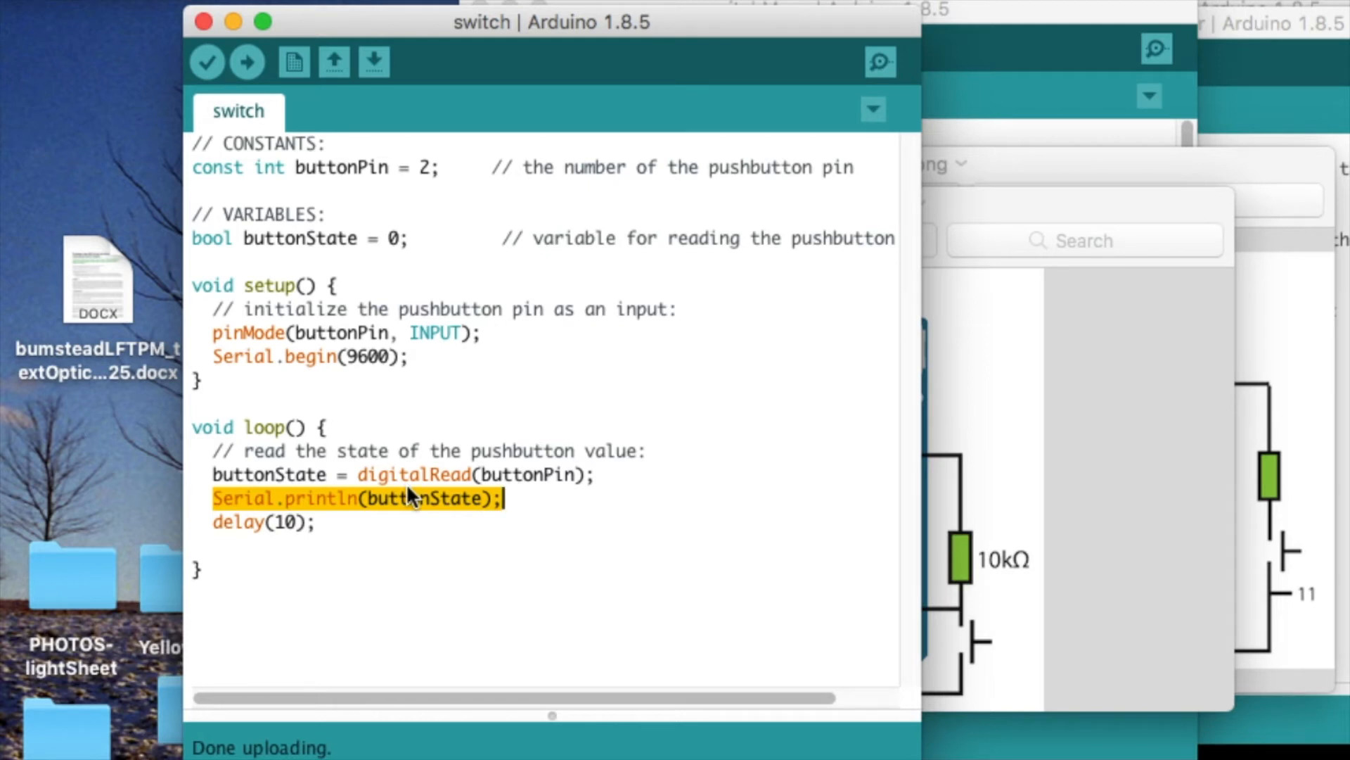
left_click(879, 60)
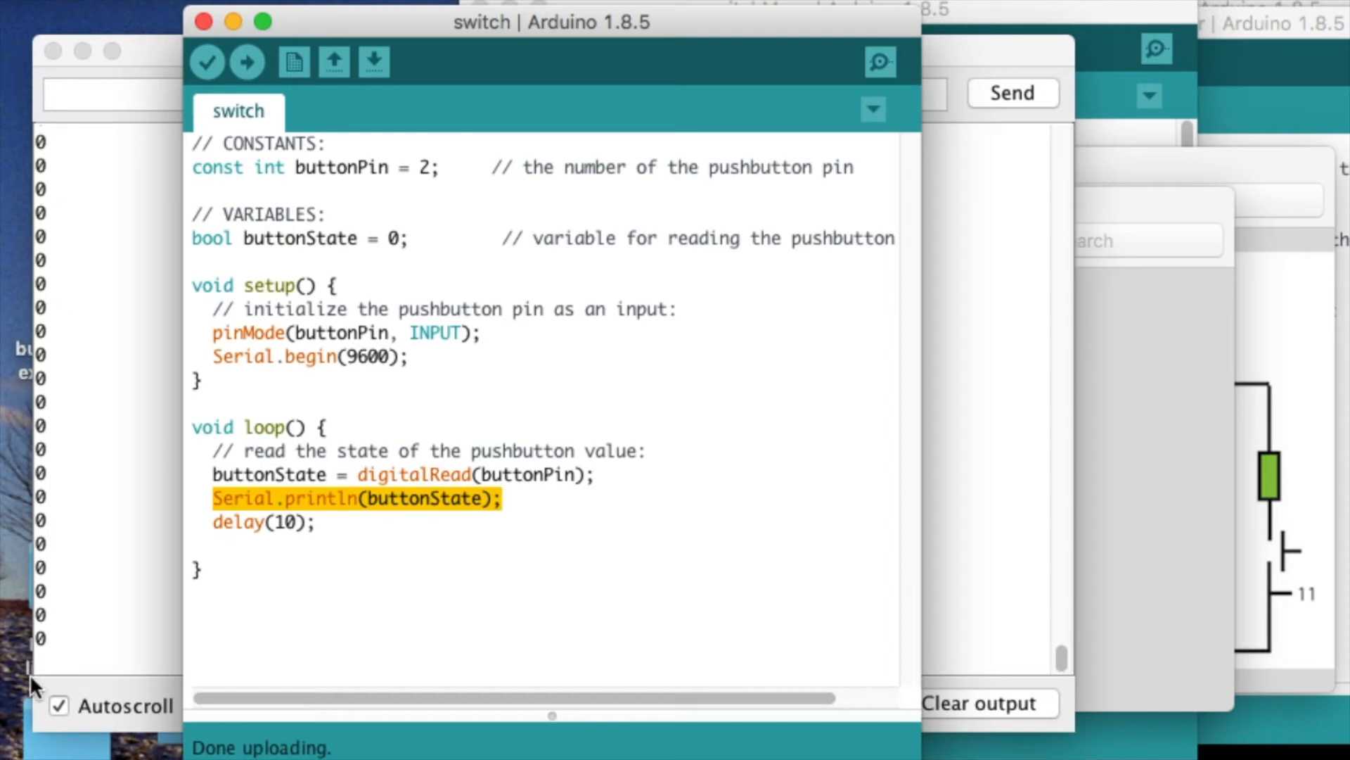
mouse_move(52, 142)
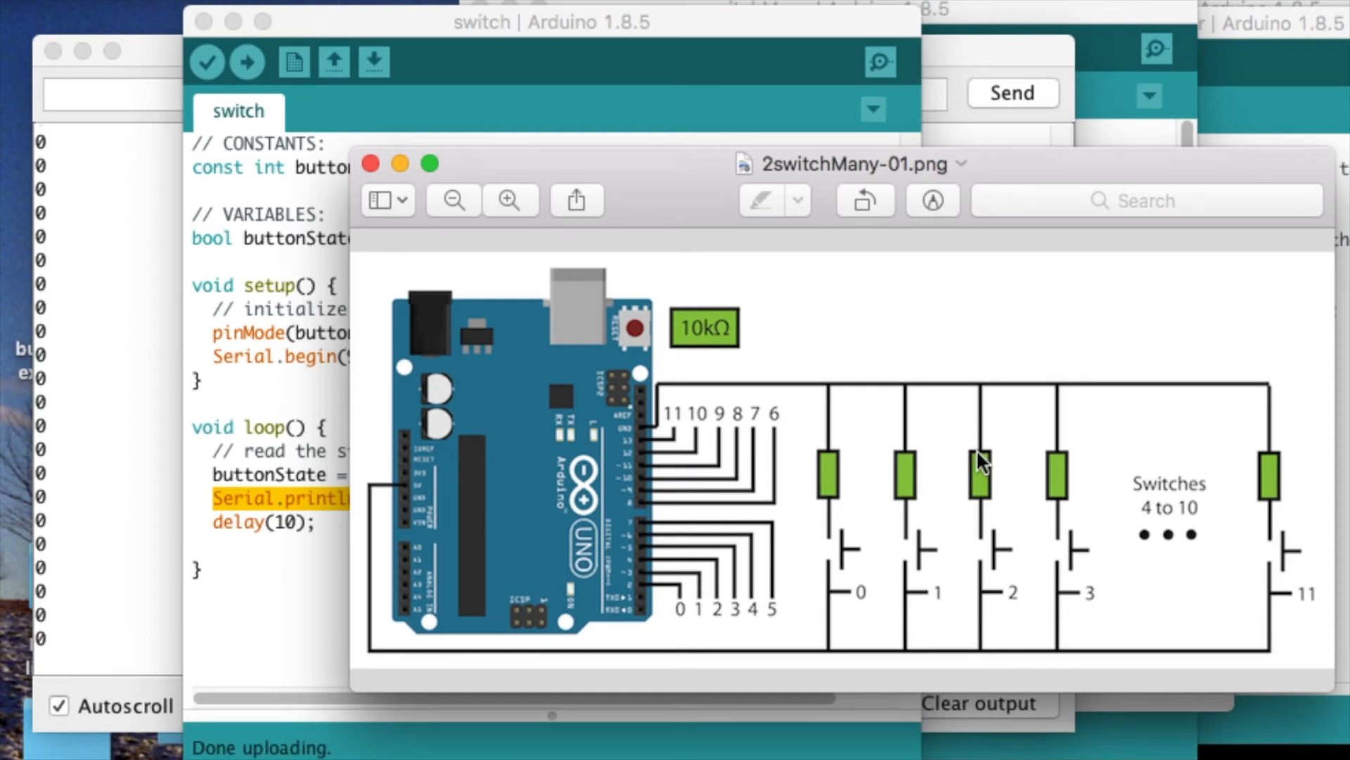
mouse_move(731, 446)
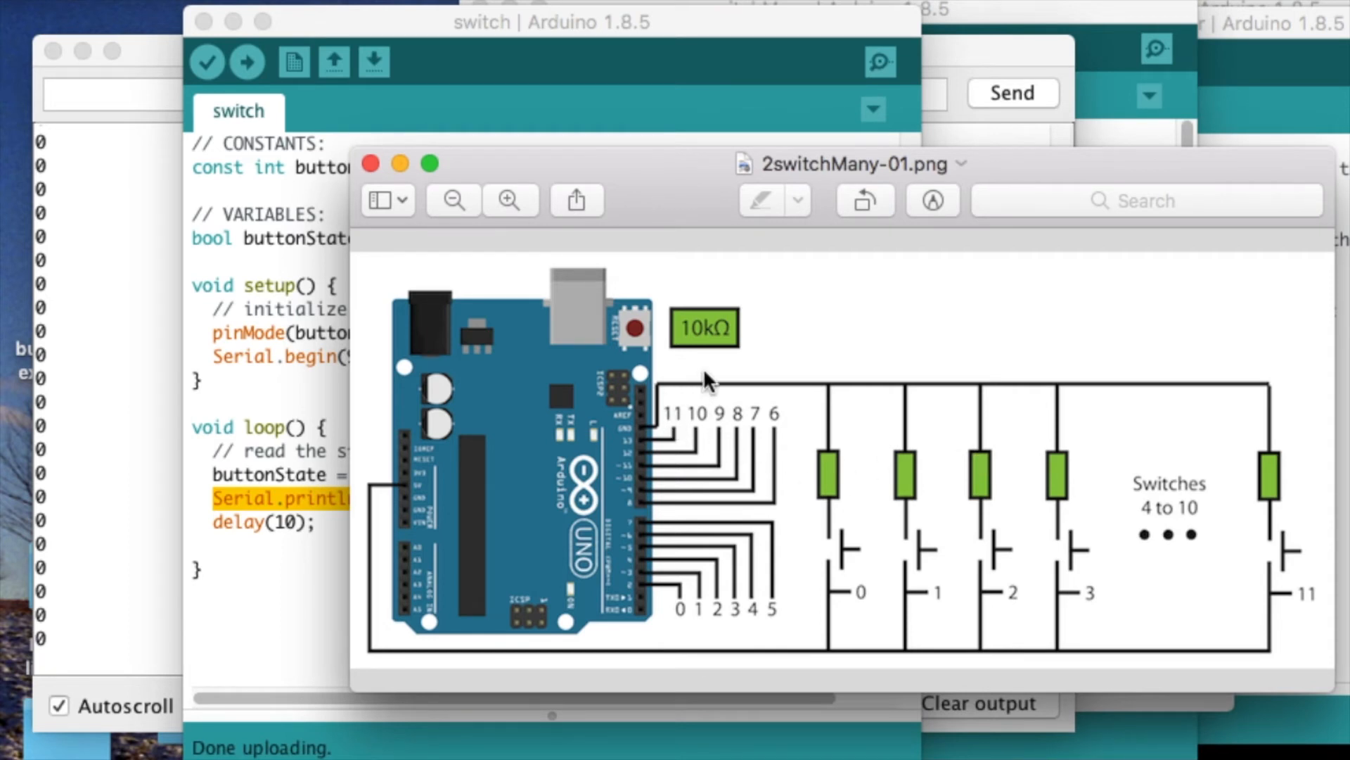
mouse_move(834, 553)
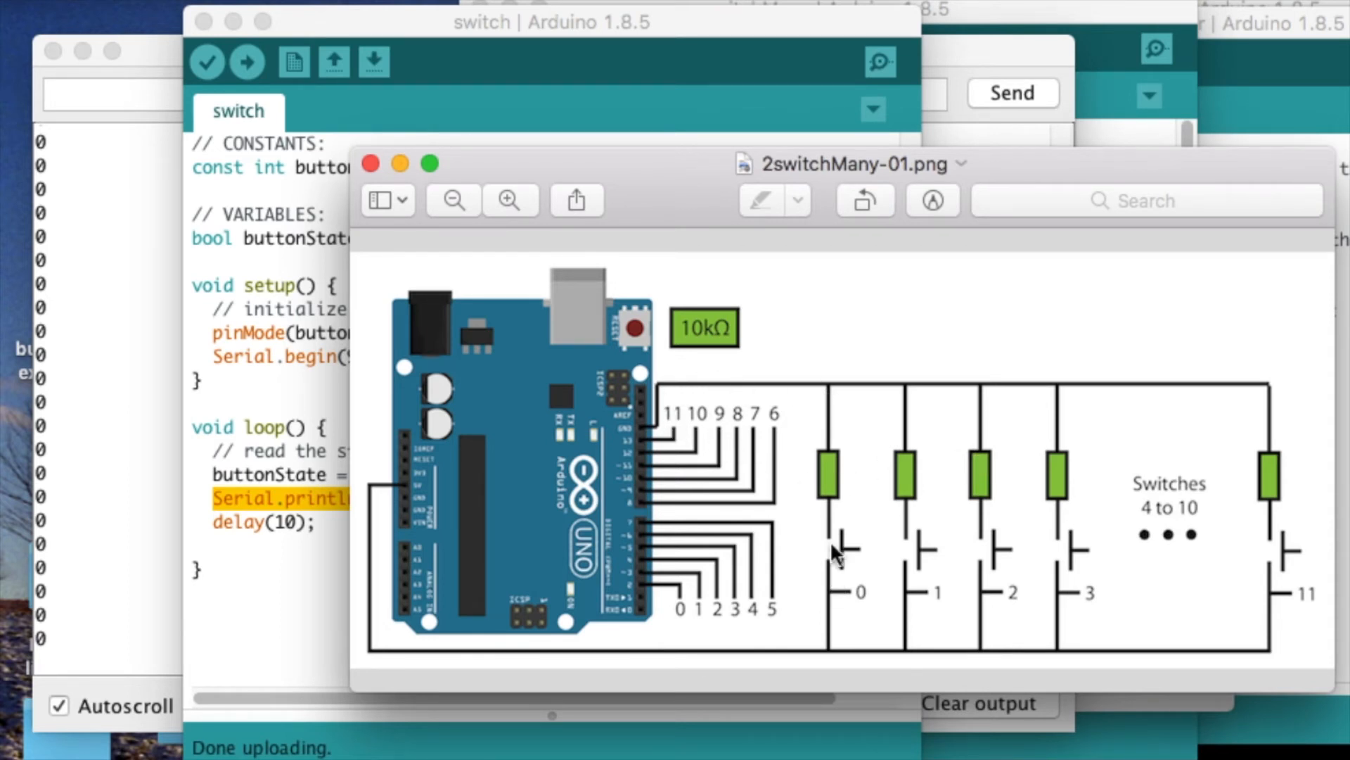
mouse_move(858, 593)
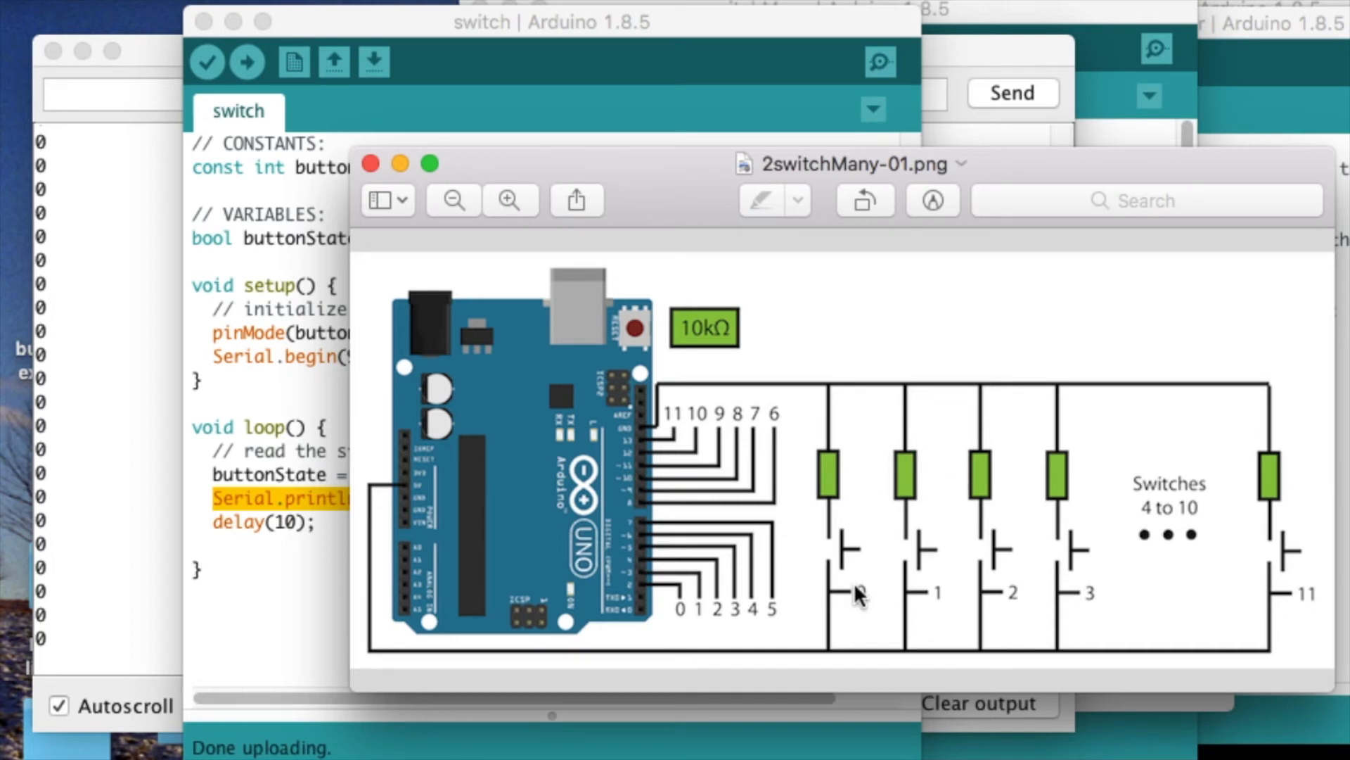
mouse_move(844, 603)
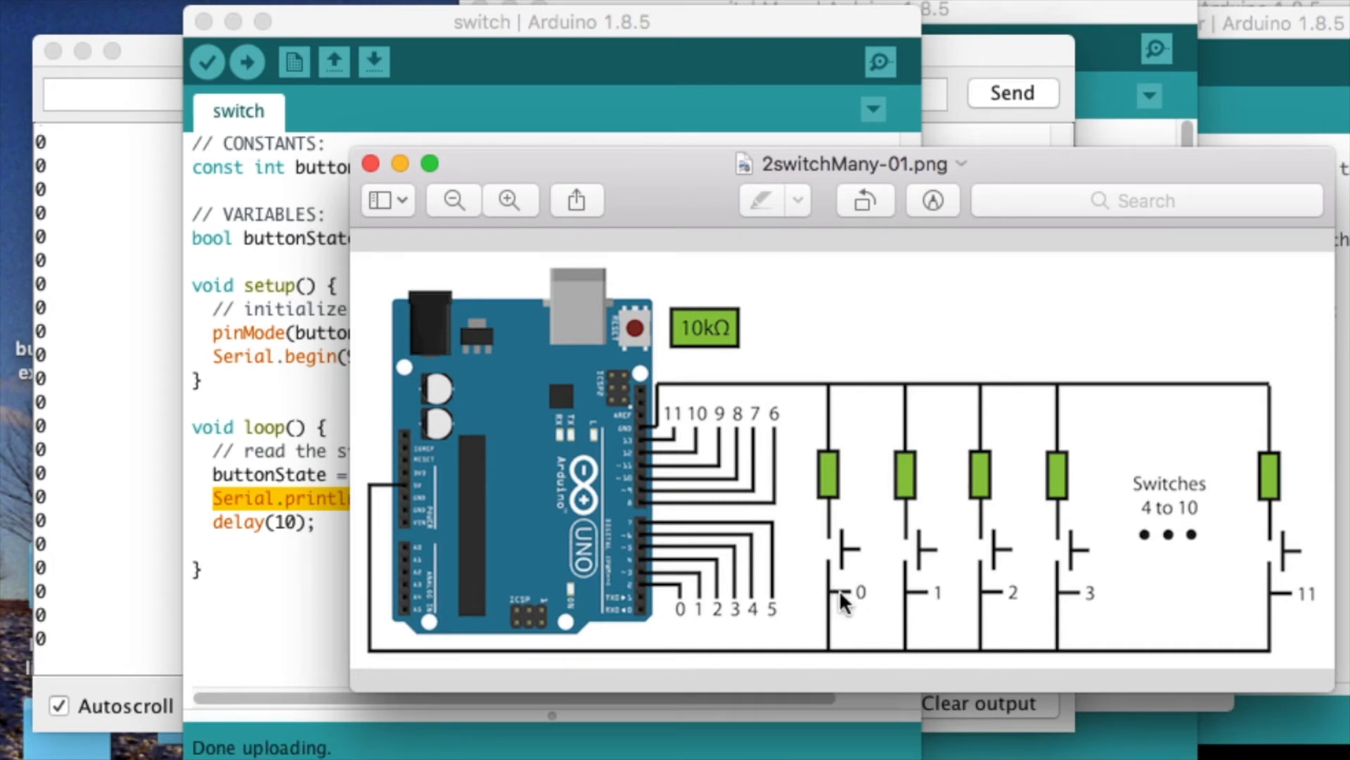
mouse_move(1309, 593)
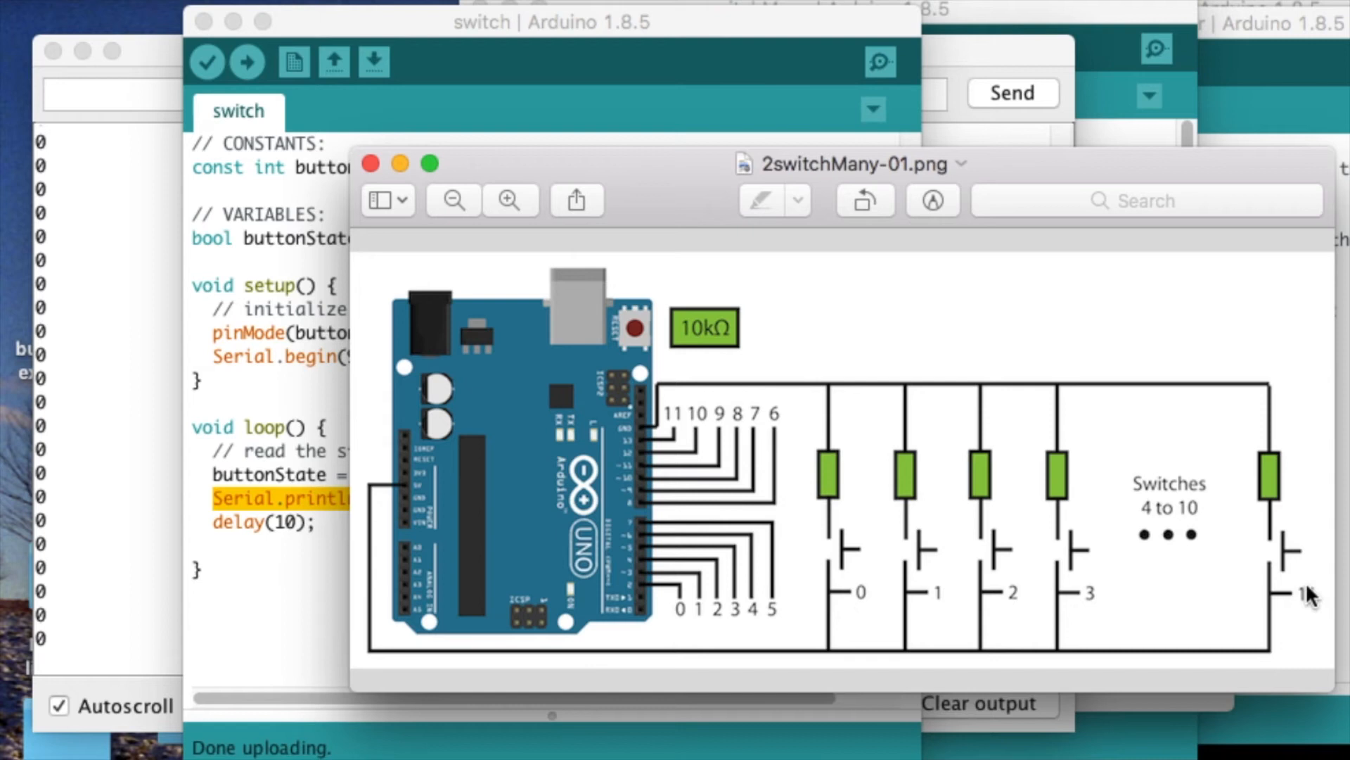
mouse_move(830, 601)
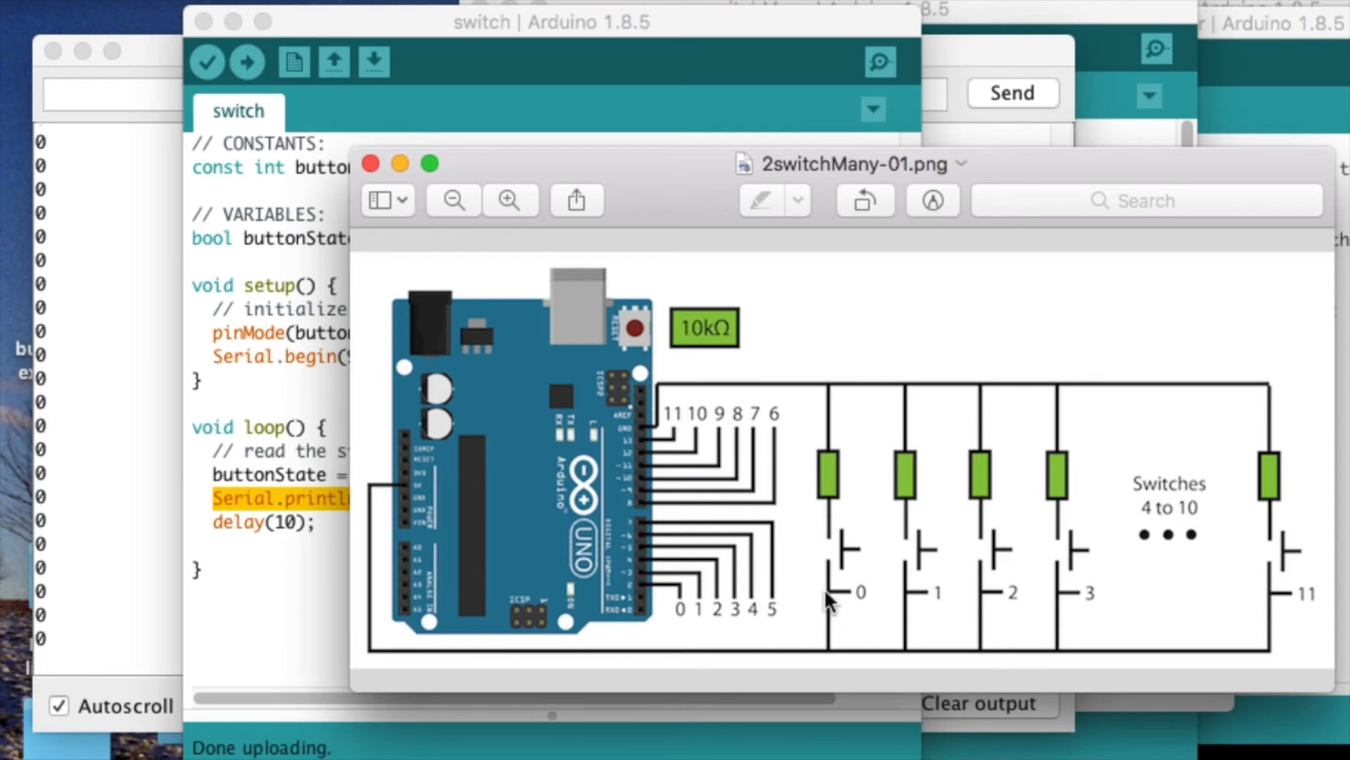
mouse_move(844, 577)
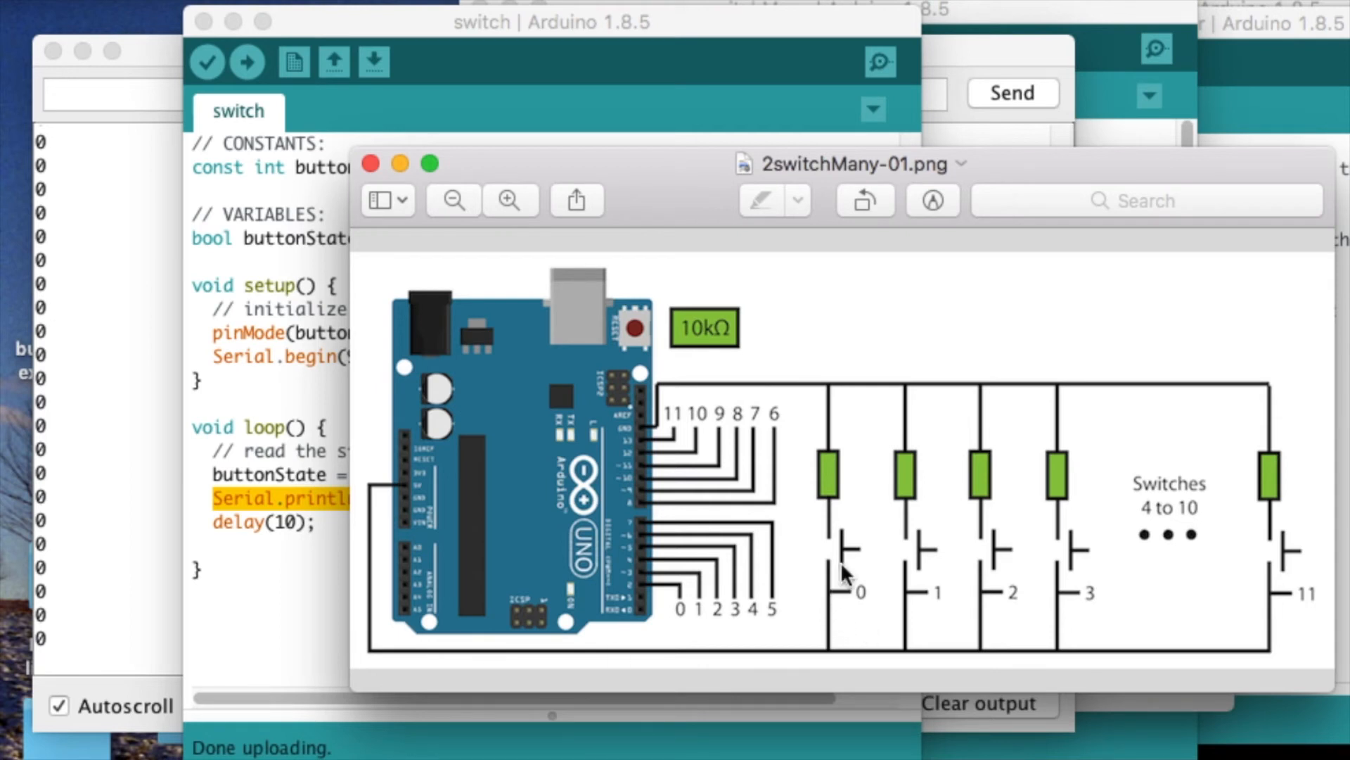
mouse_move(857, 584)
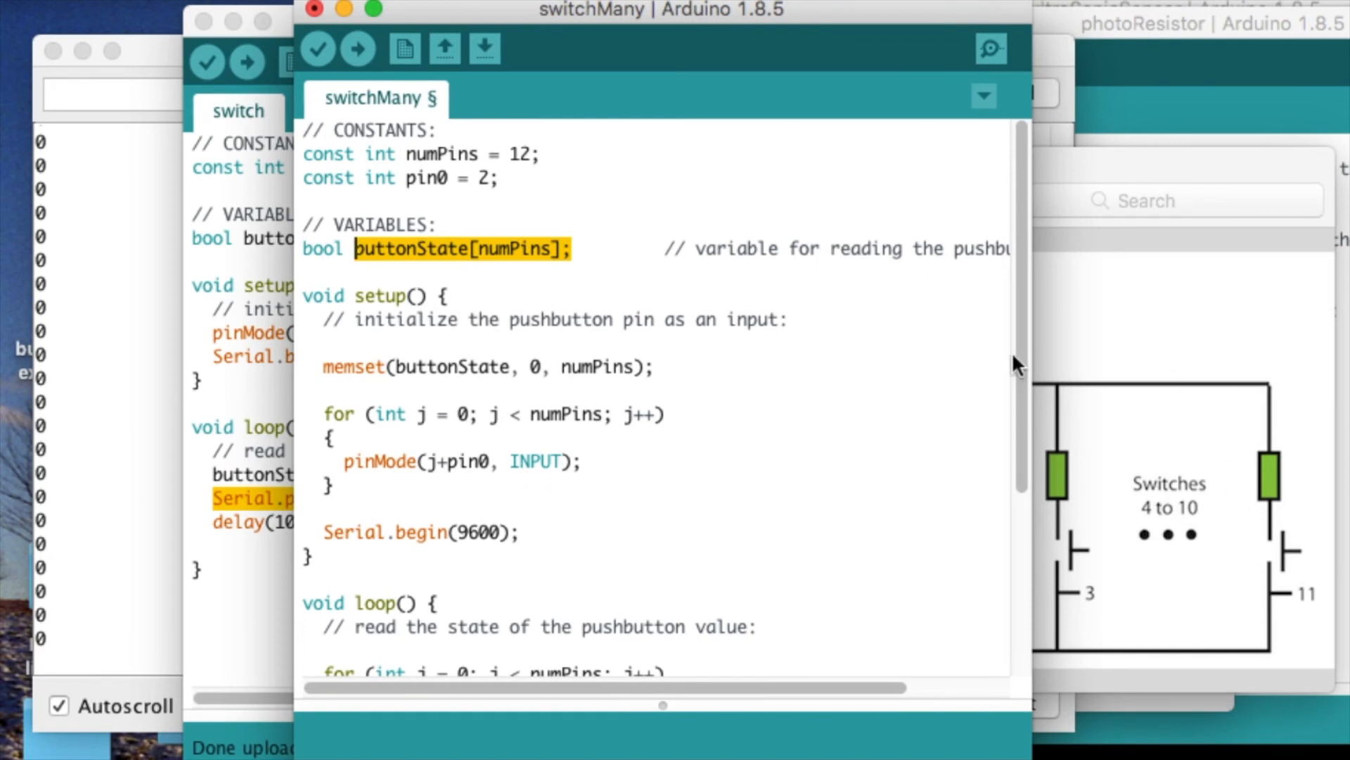
mouse_move(519, 433)
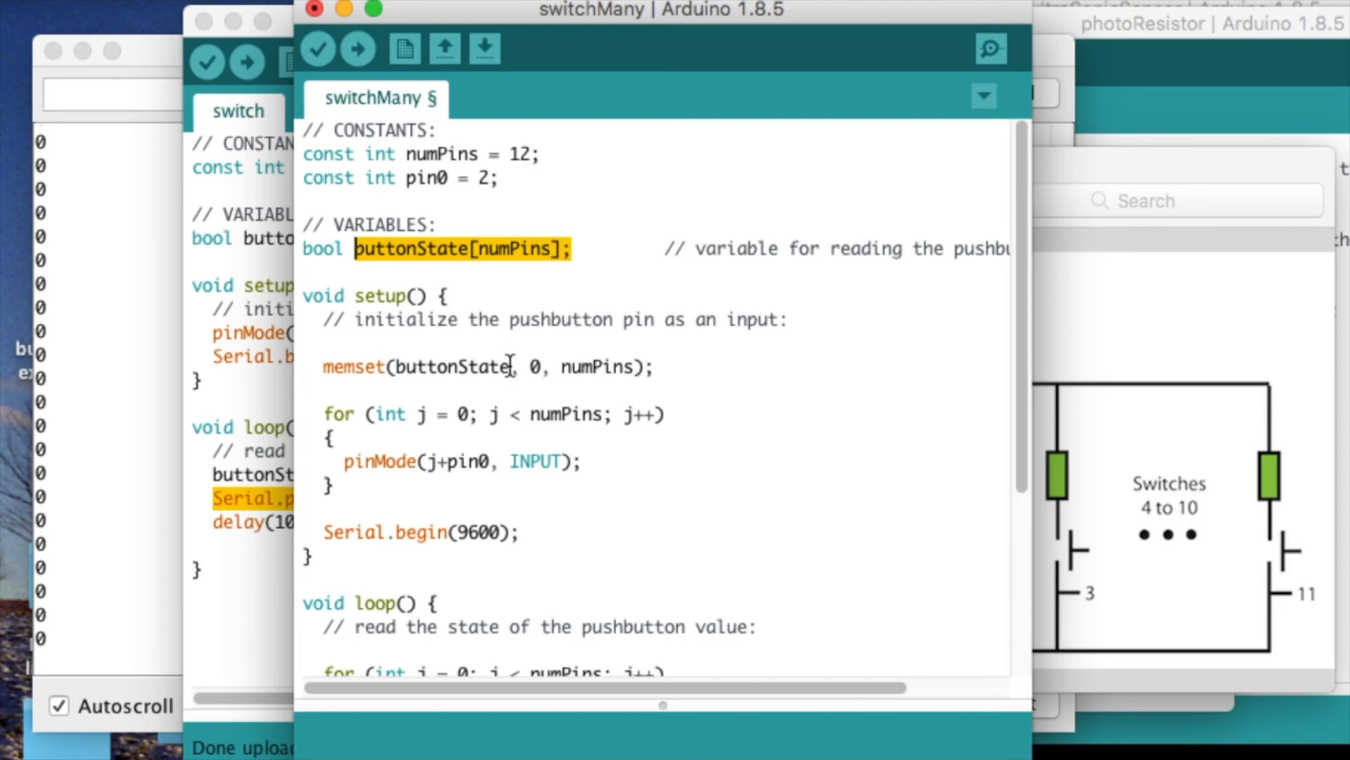
mouse_move(546, 171)
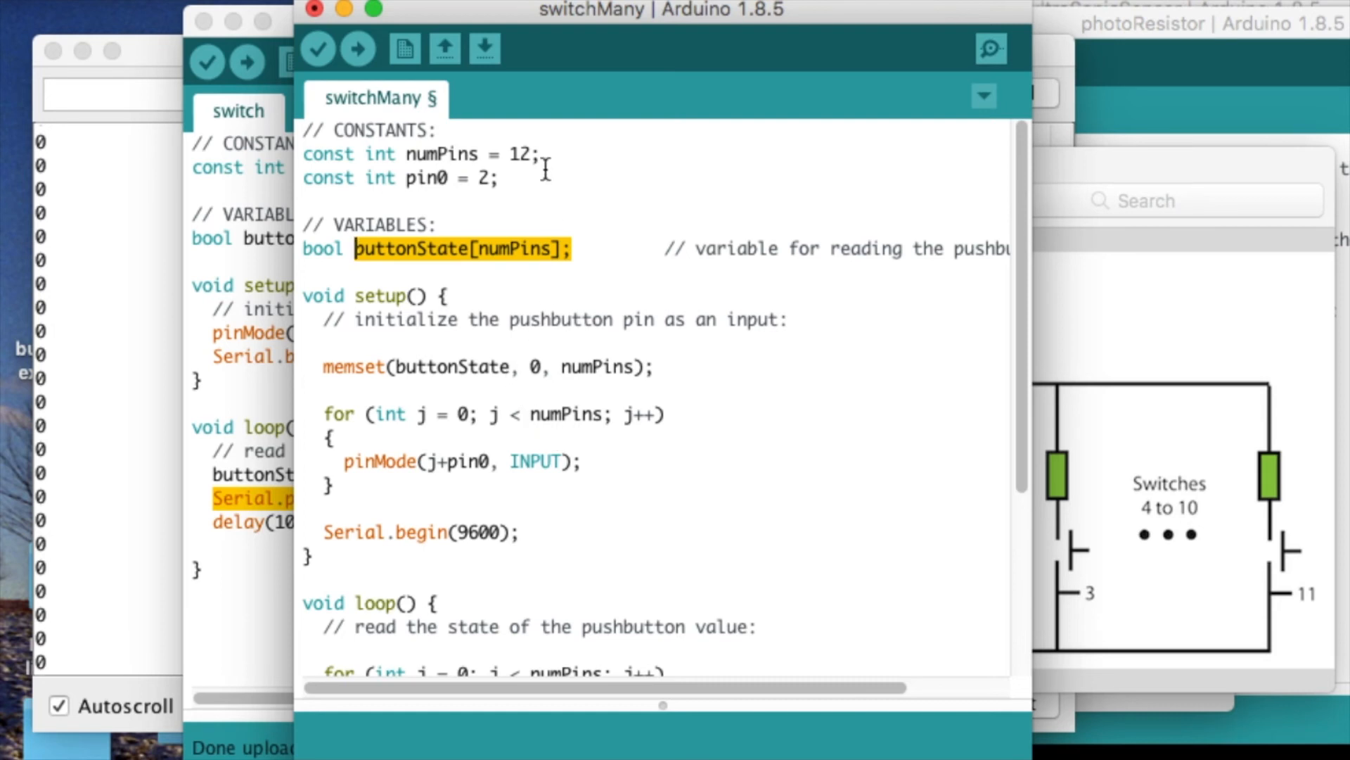
- Bring the switchMany sketch forward, showing its numPins and pin0 constants
left_click(540, 153)
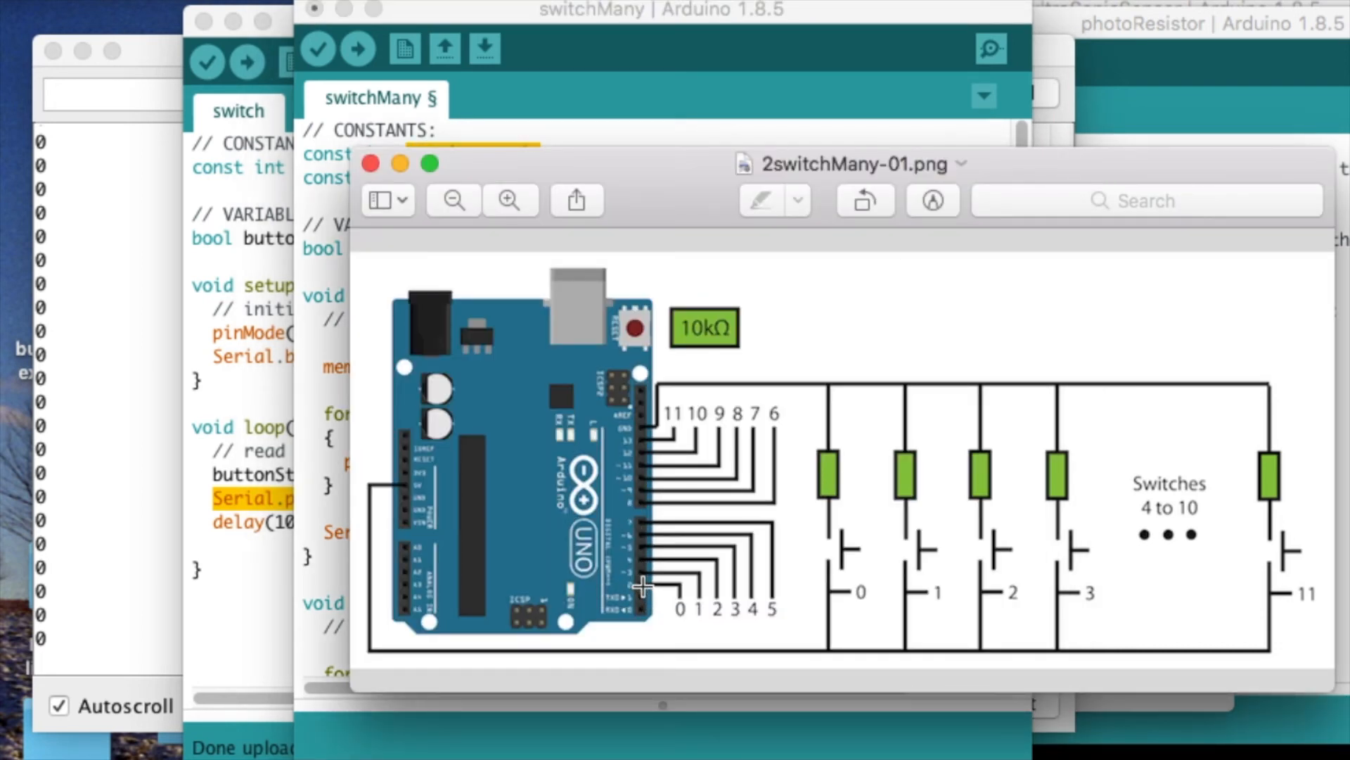
mouse_move(635, 439)
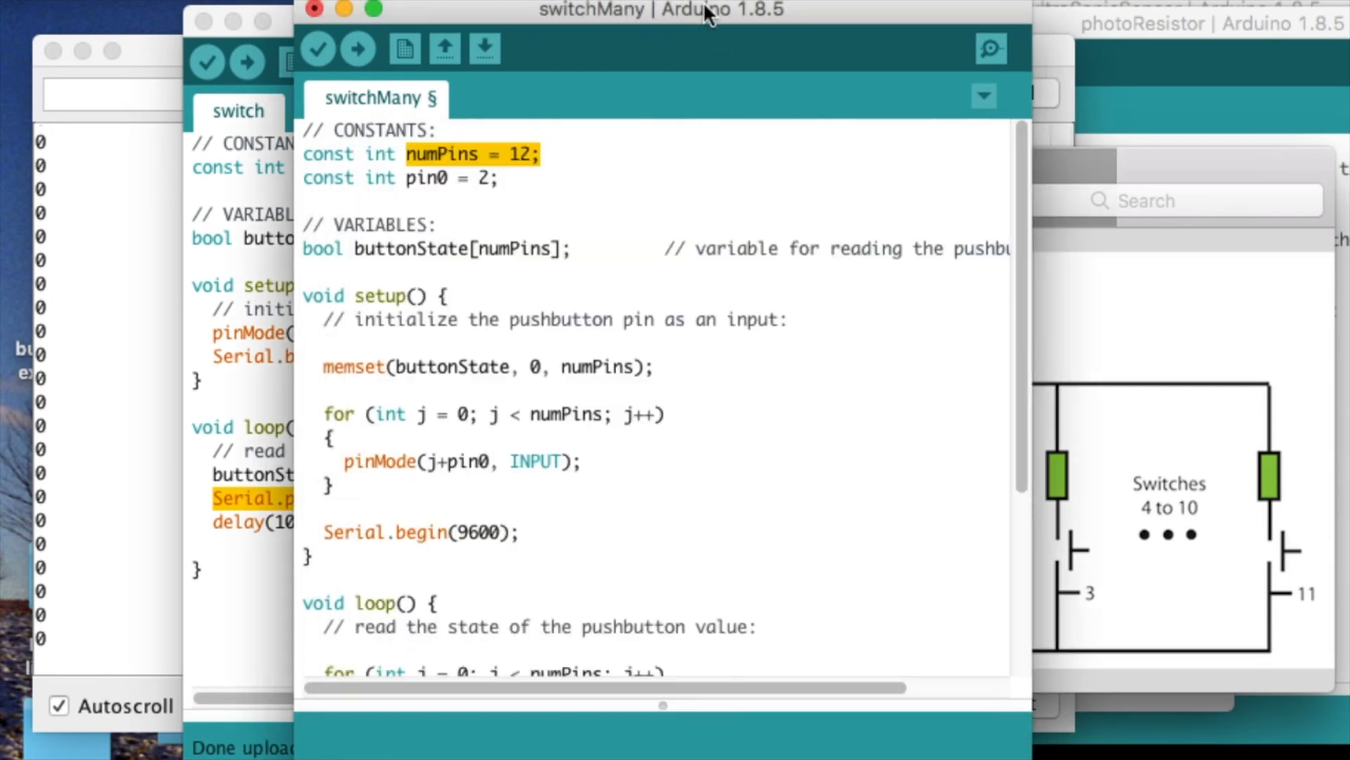
left_click(516, 178)
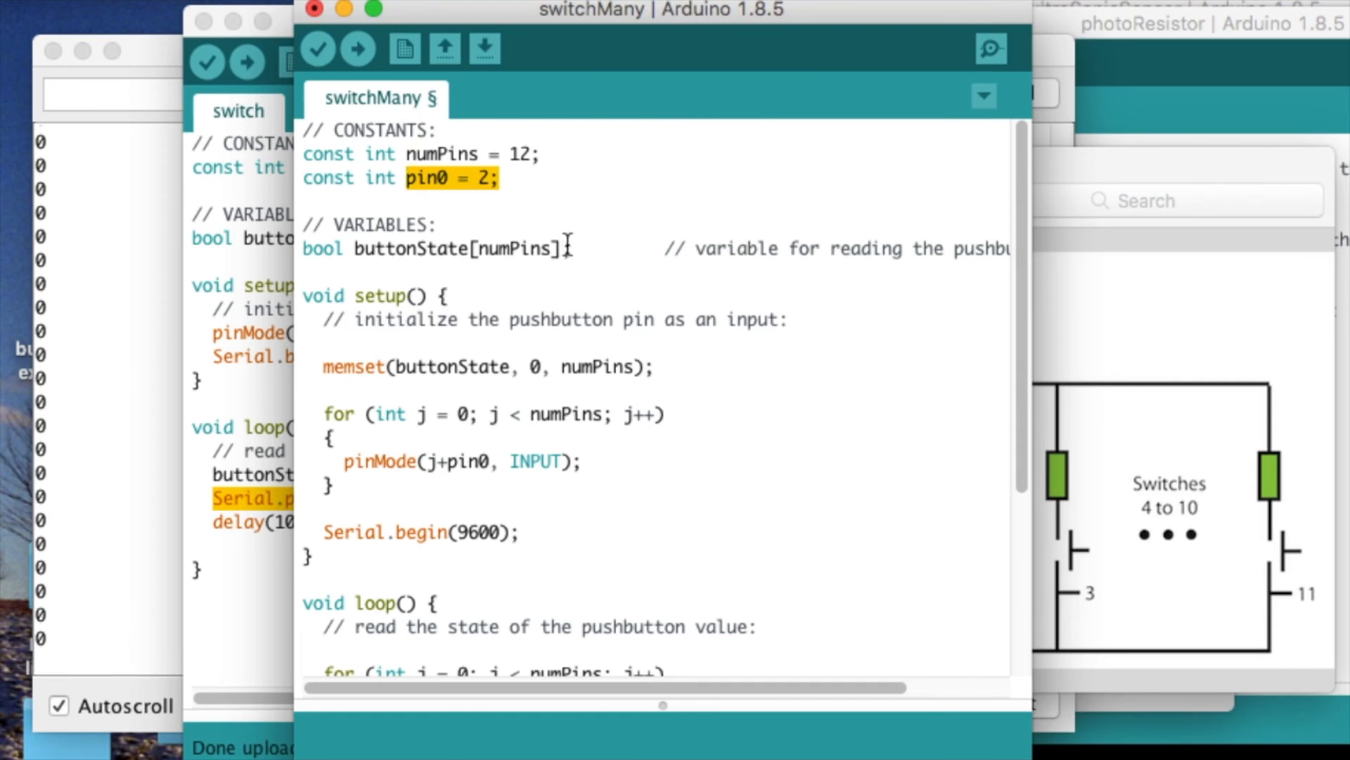
double_click(456, 249)
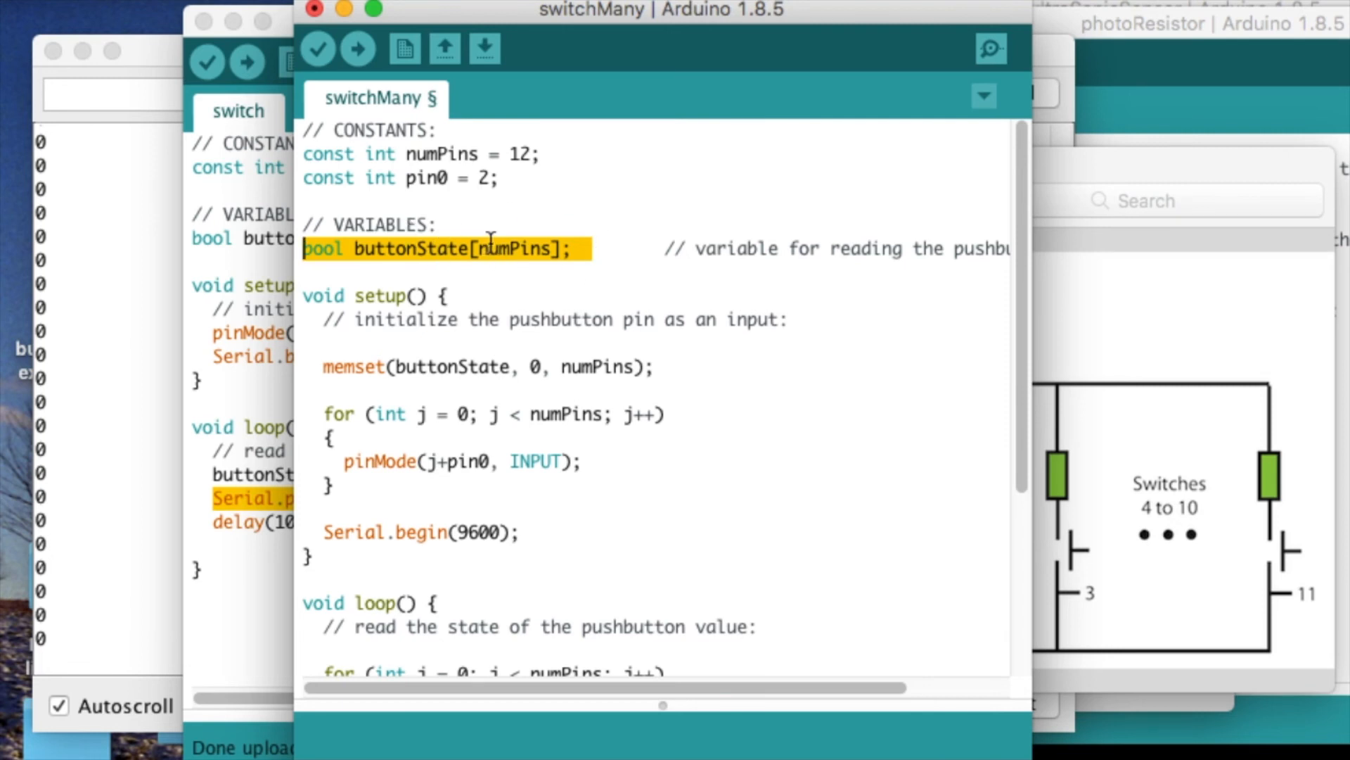
mouse_move(951, 346)
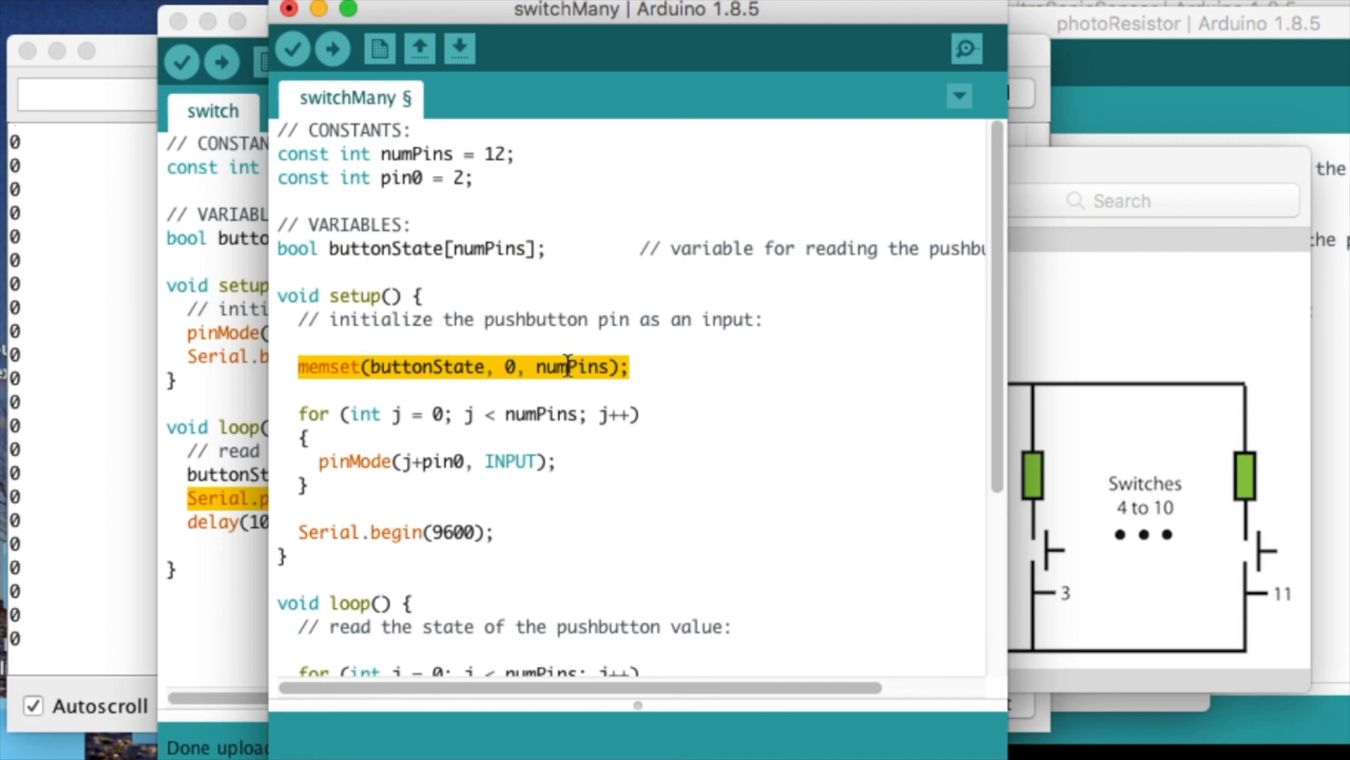
mouse_move(446, 390)
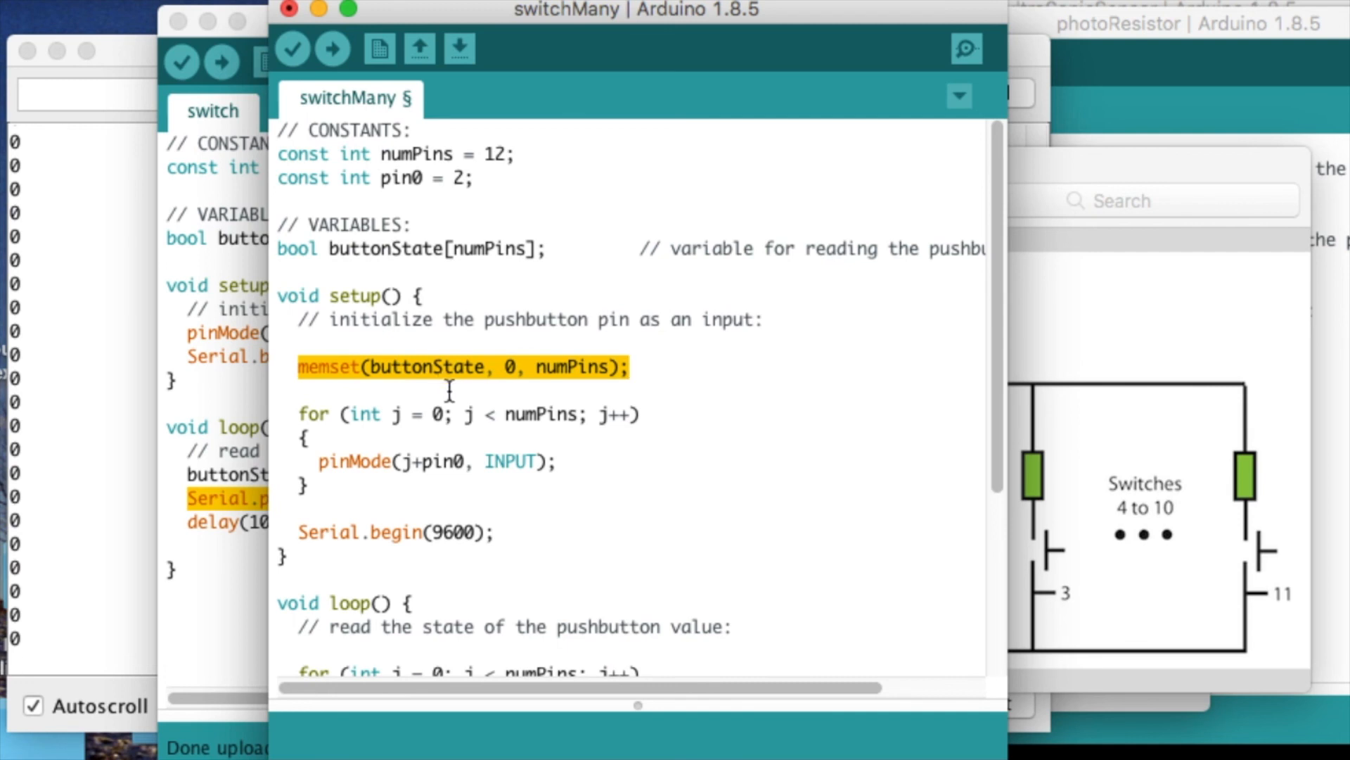
left_click(301, 414)
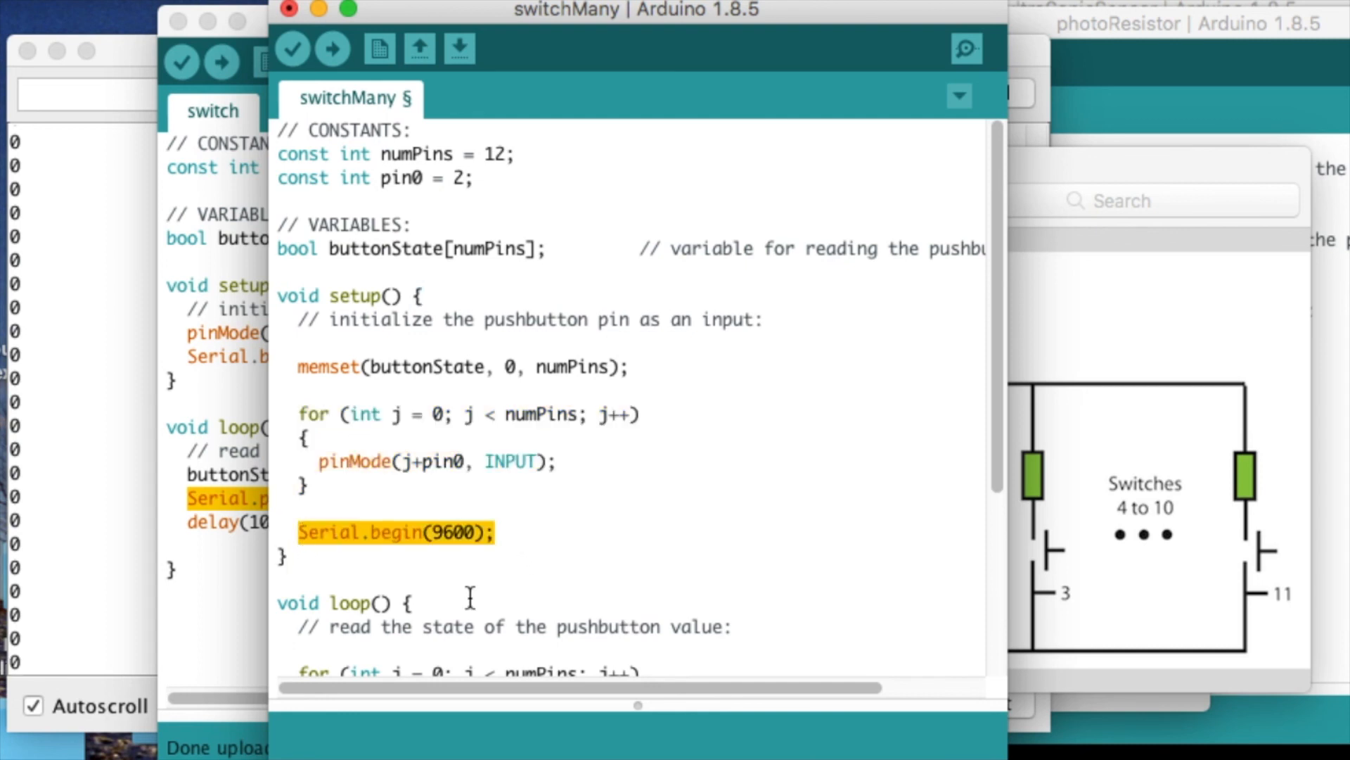
scroll("down", 3)
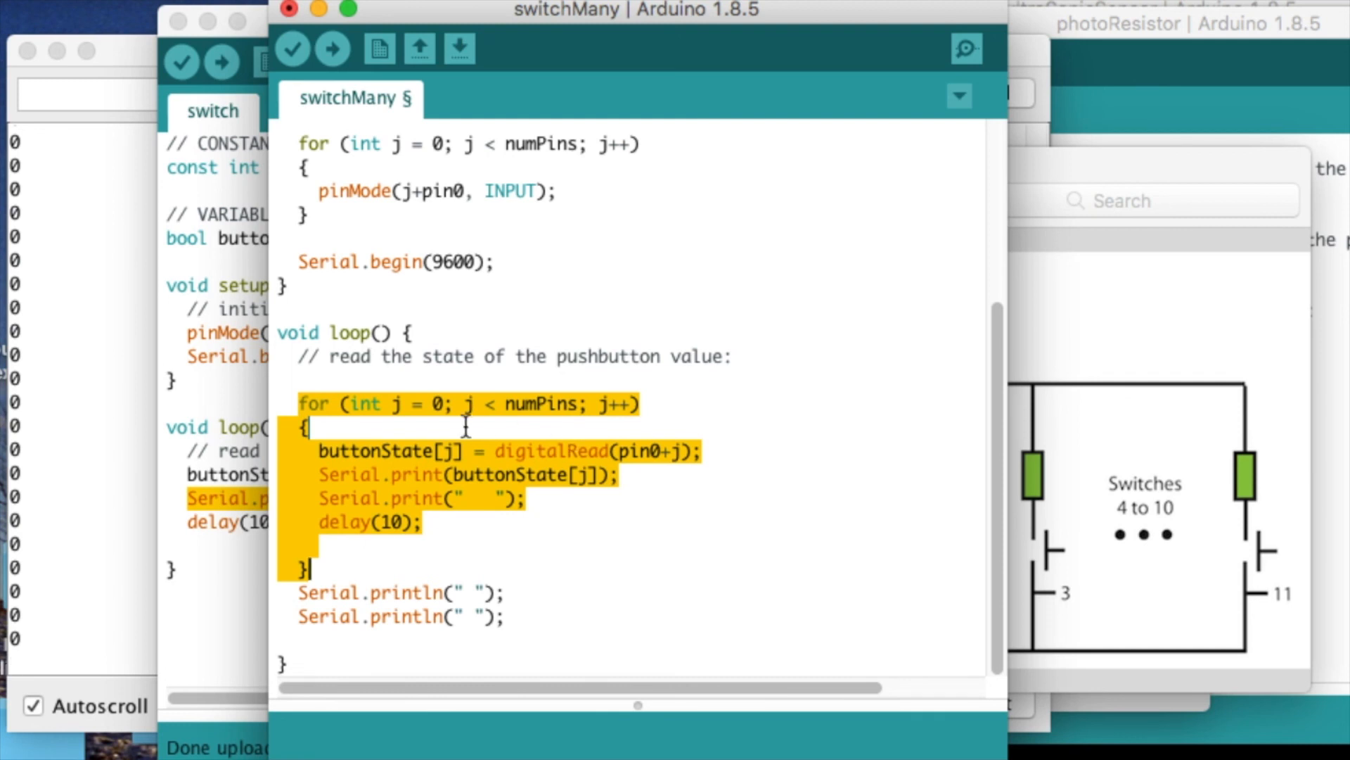
mouse_move(667, 419)
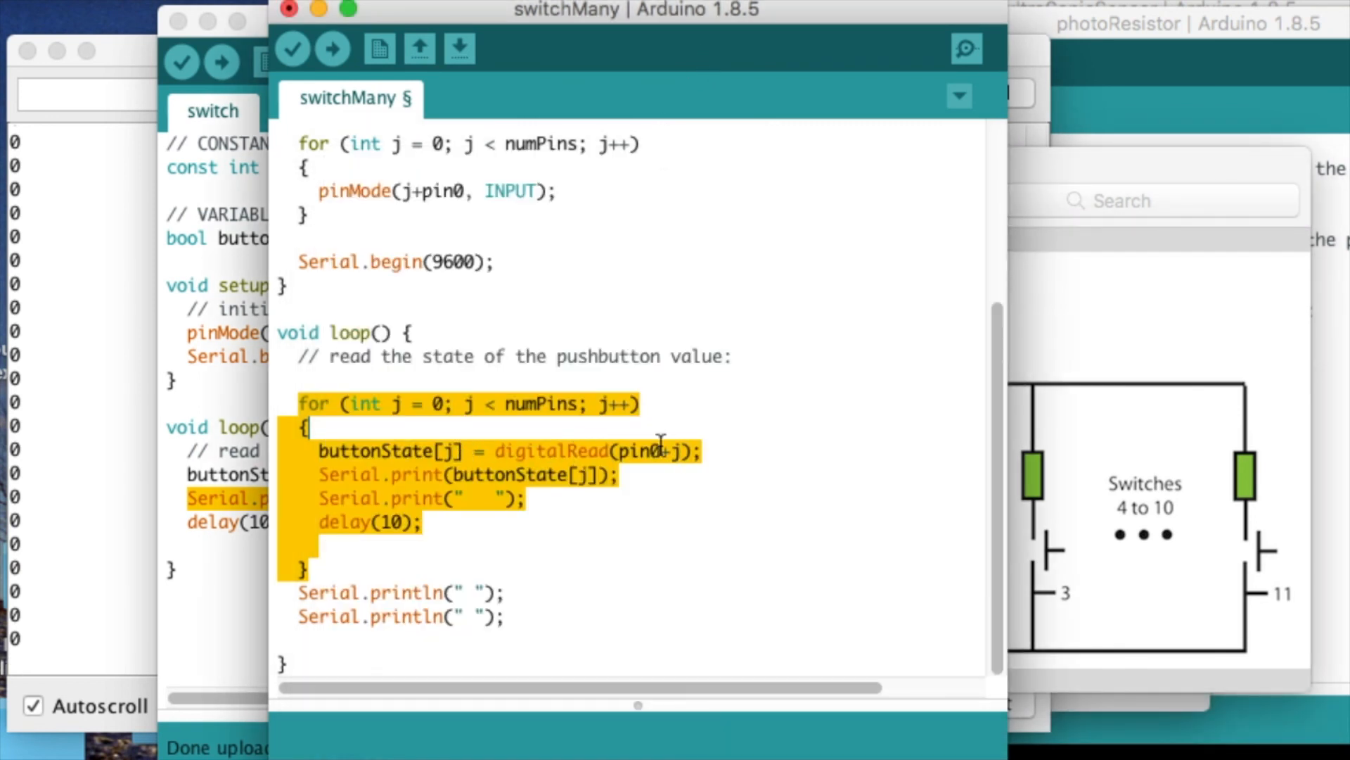
mouse_move(370, 450)
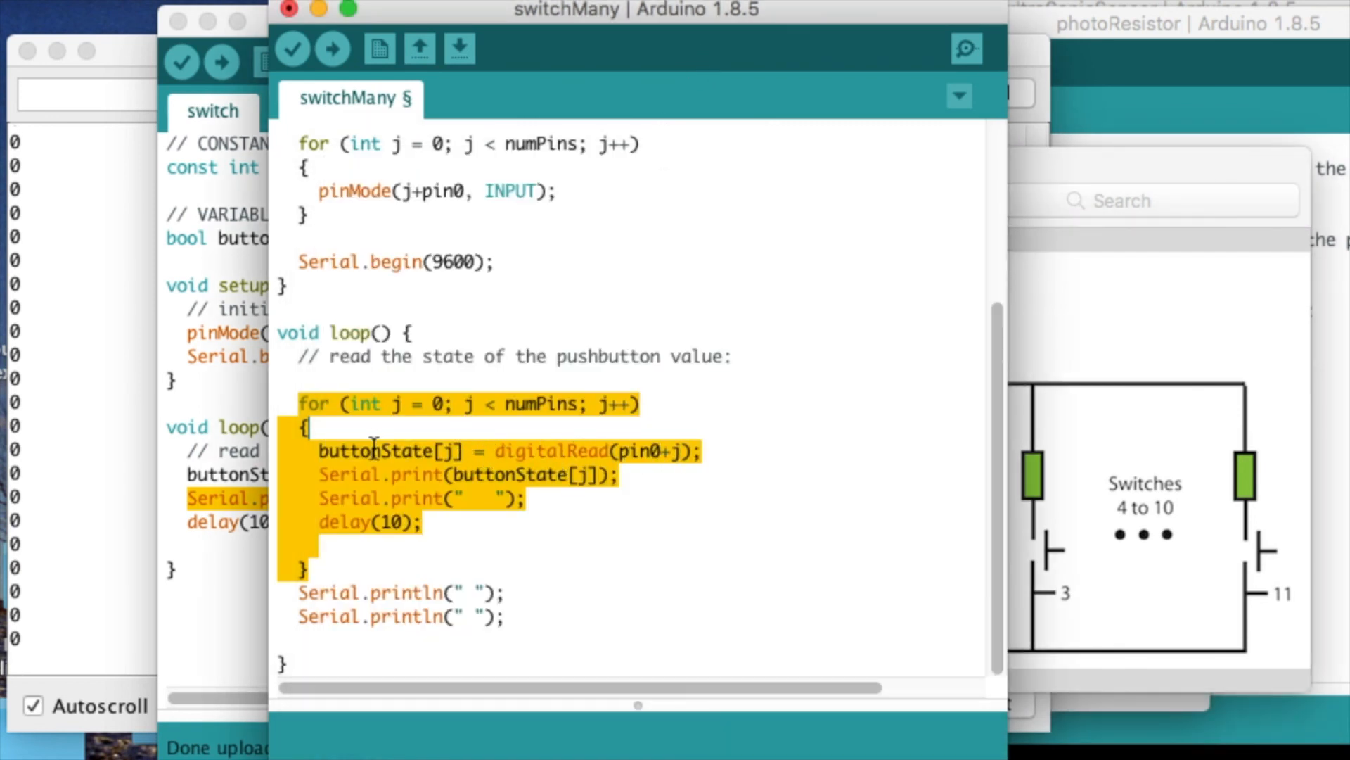